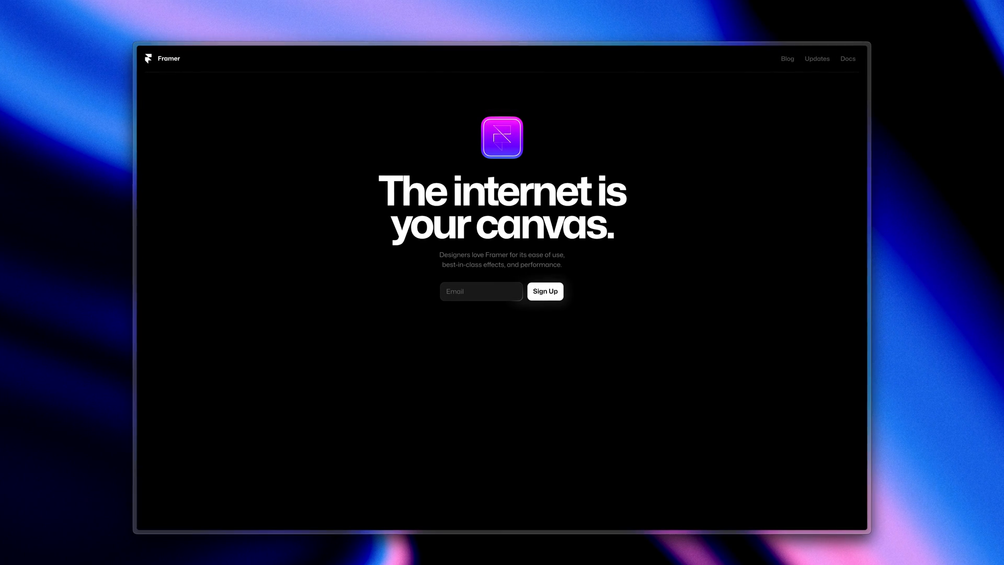
Step: Show the Appear, Loop, Drag and scroll effect choices for the Desktop Topbar variant
scroll(down, 3)
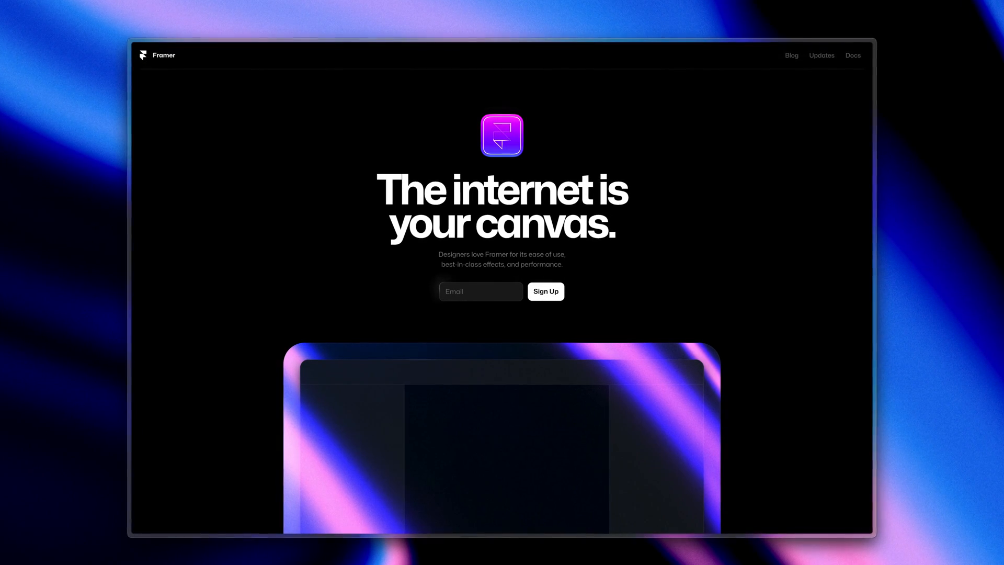
scroll(down, 3)
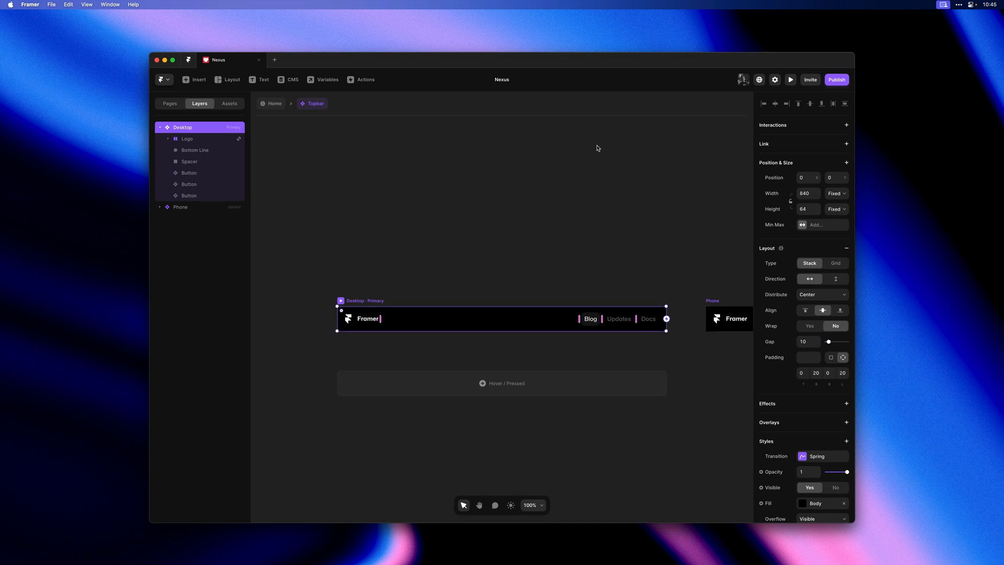
mouse_move(550, 249)
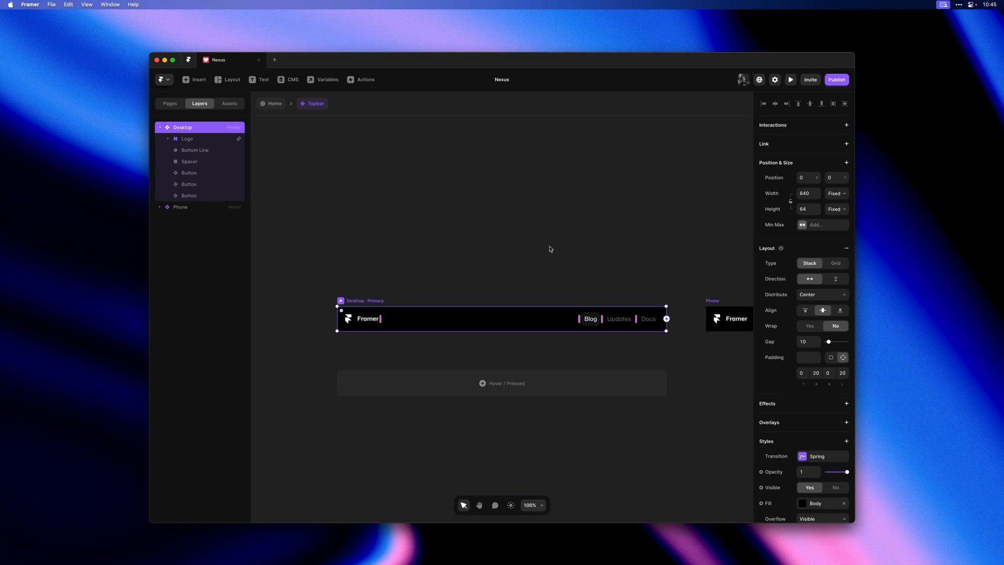
mouse_move(546, 261)
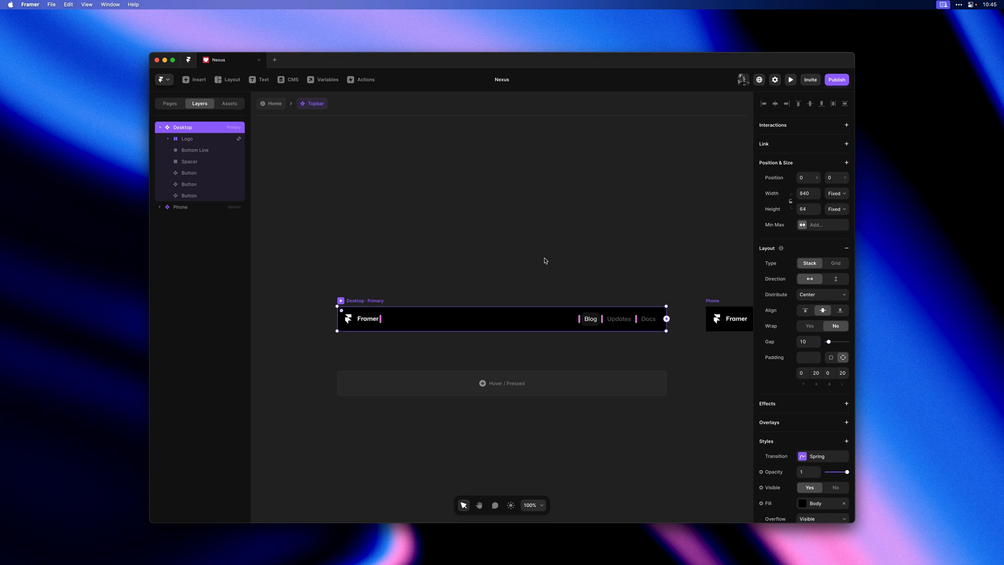
mouse_move(797, 405)
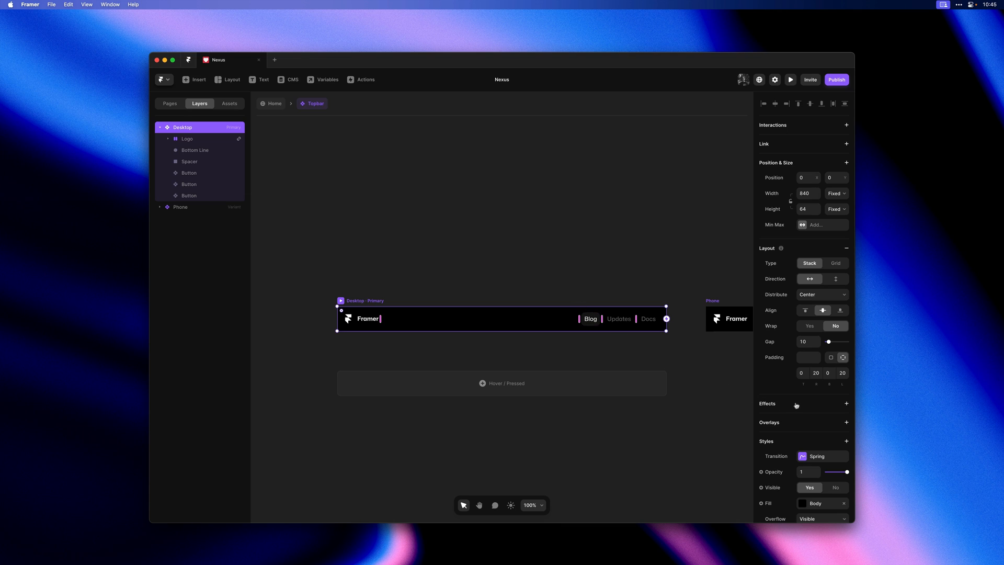
click(846, 404)
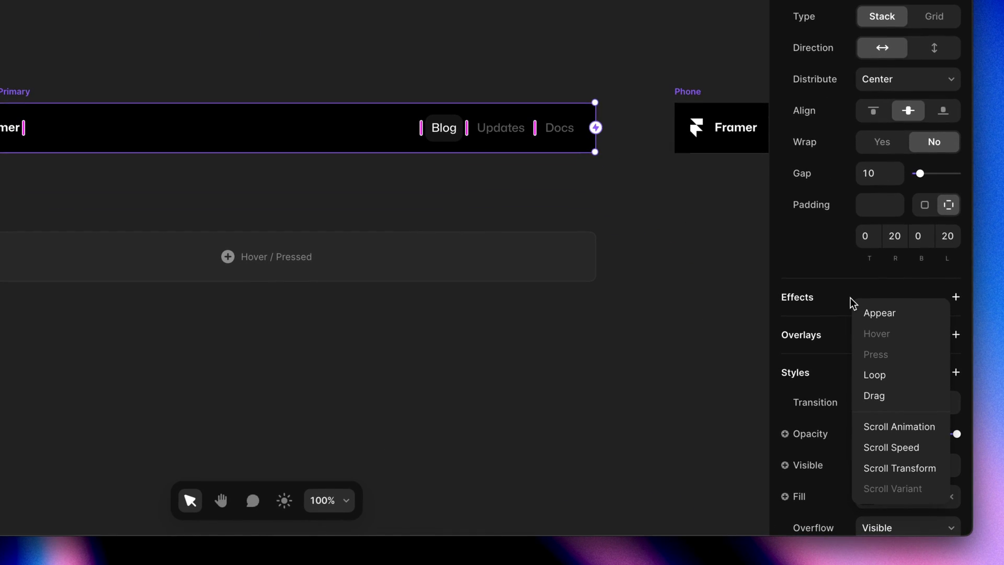
mouse_move(853, 318)
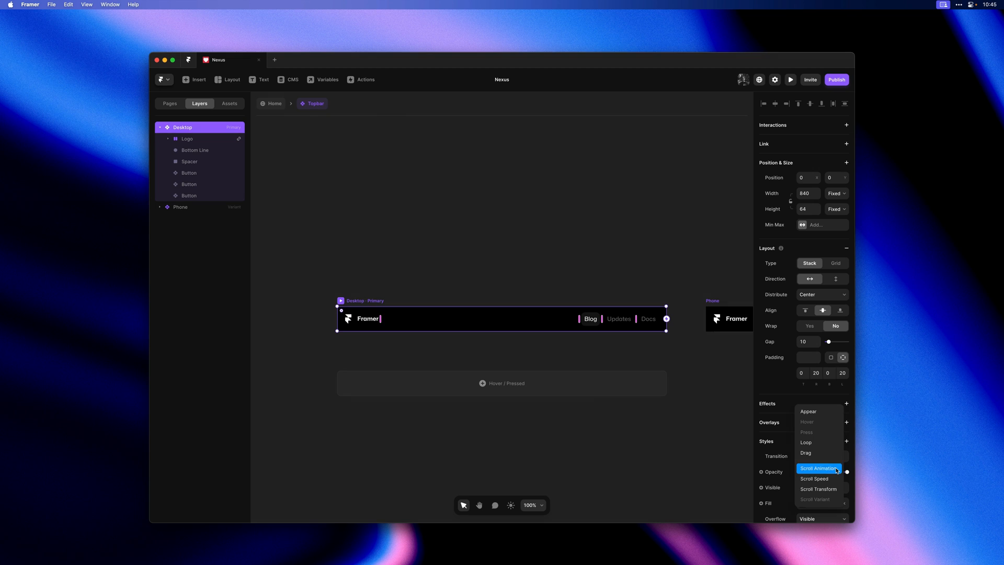
Step: Add an On Scroll animation to the Topbar with opacity 1 and Offset Y -64
click(819, 467)
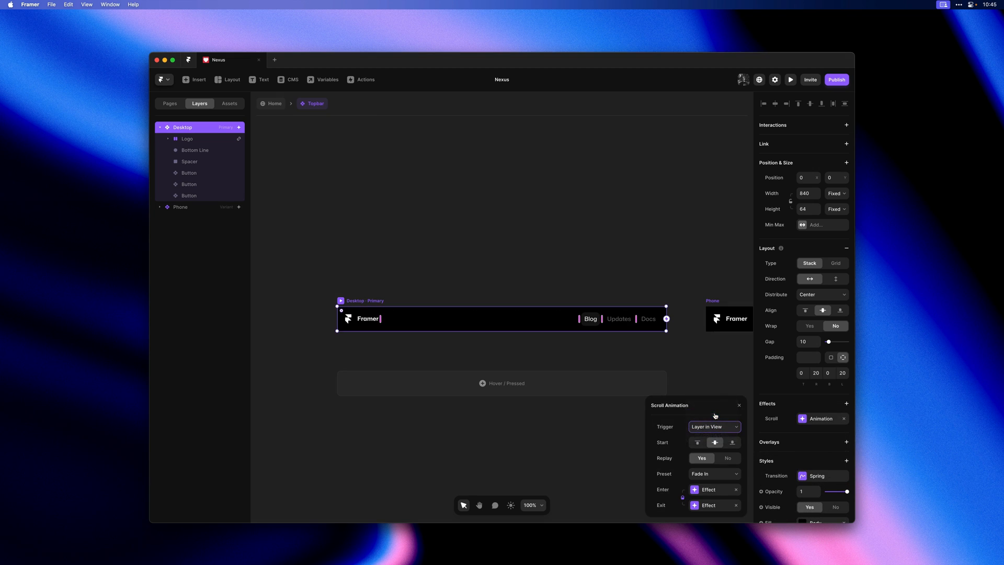
click(714, 427)
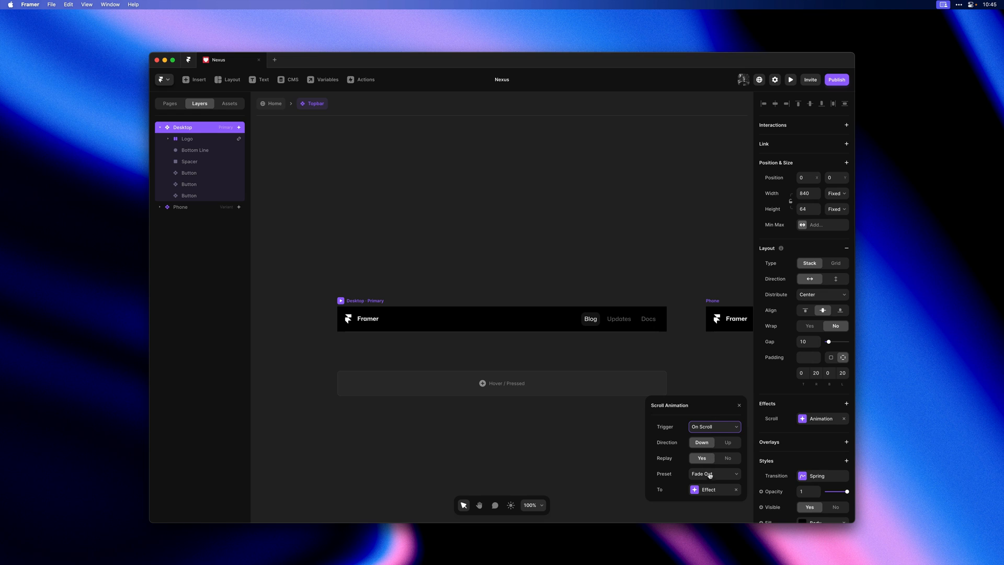
click(709, 489)
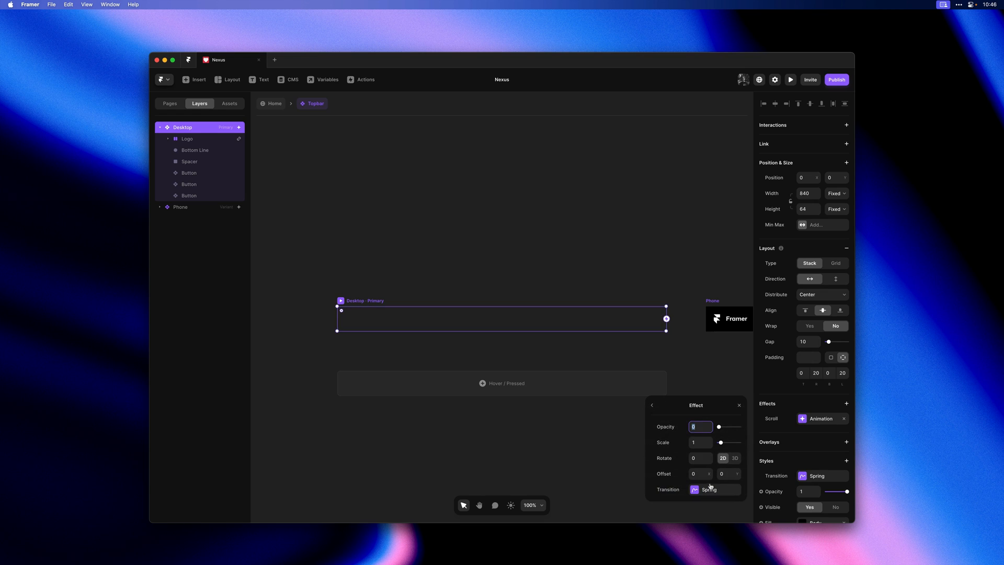
text(1)
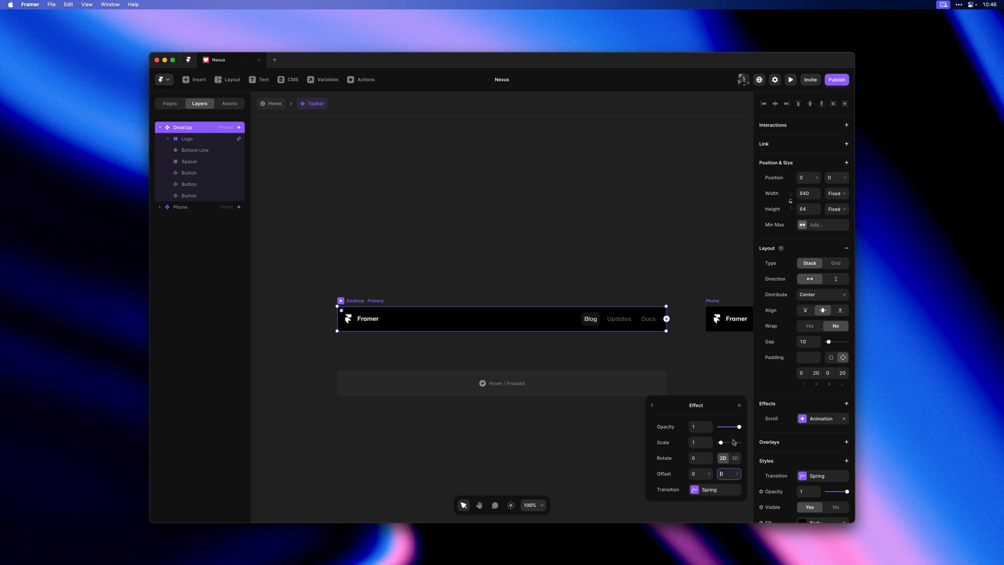
text(-64)
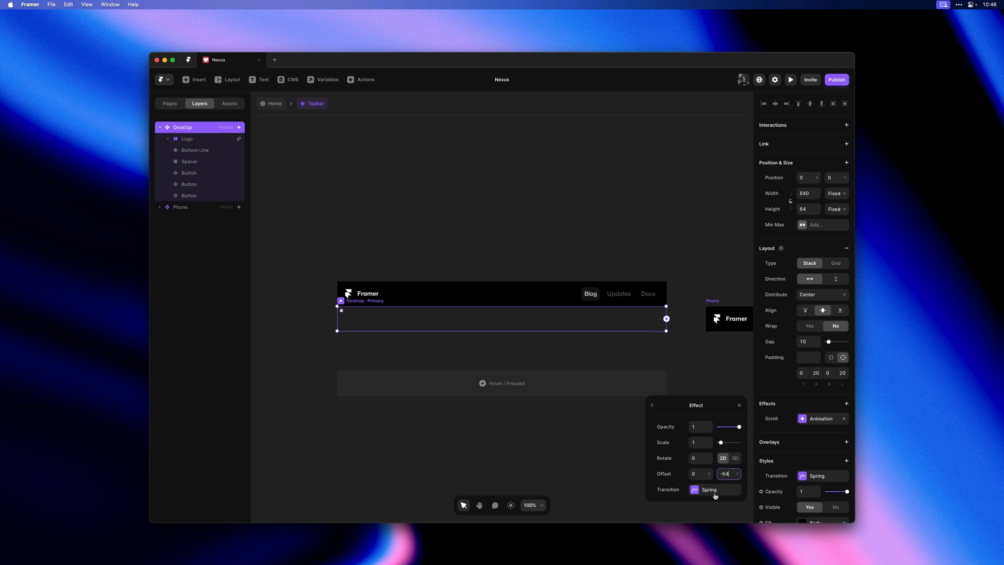
Step: Give the scroll animation a spring transition with stiffness 300
click(715, 489)
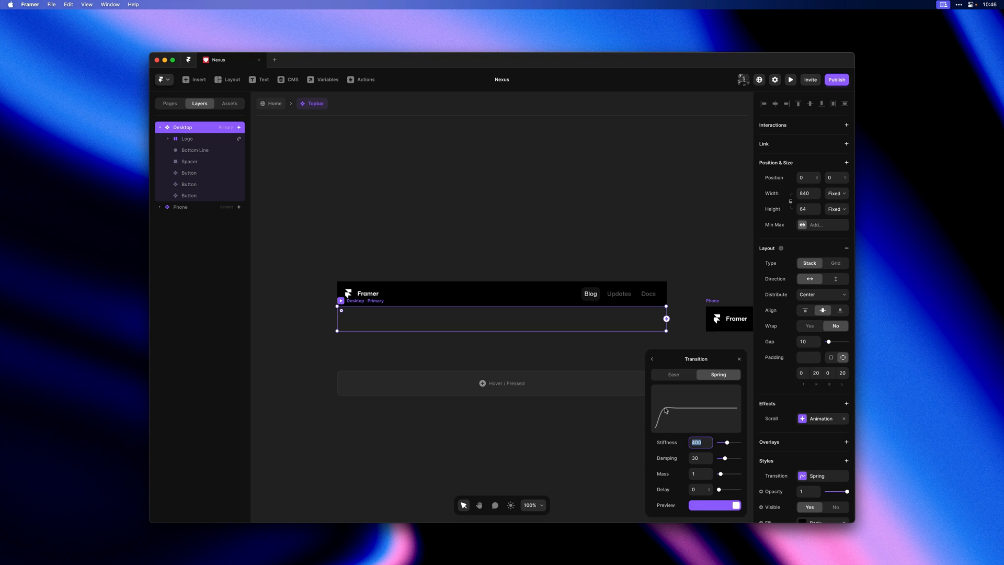
mouse_move(705, 434)
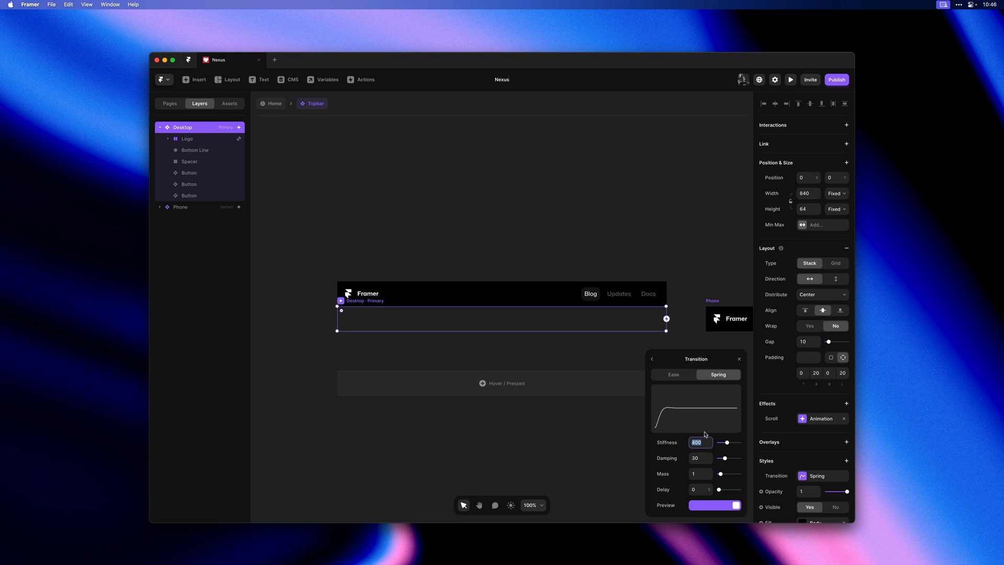
text(300)
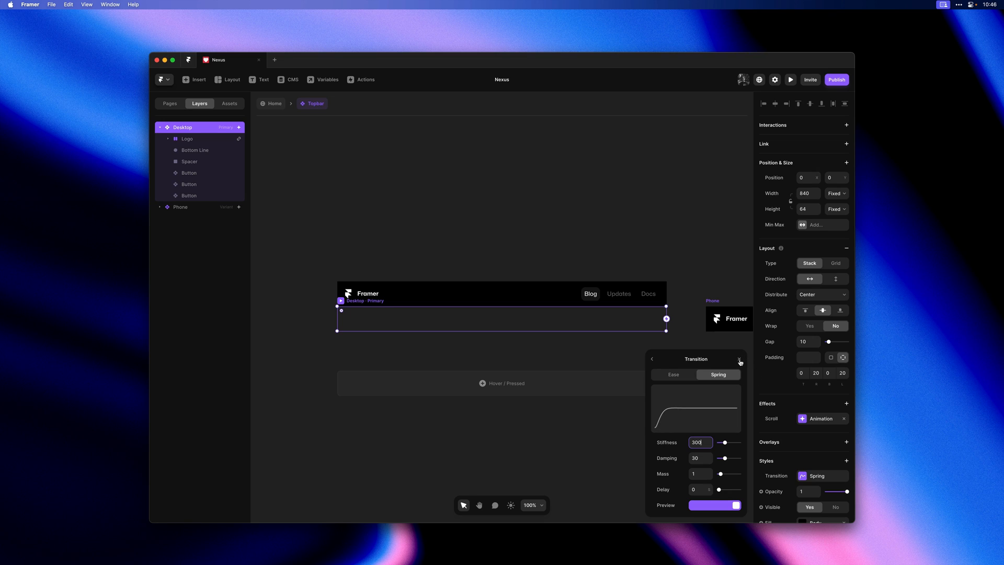
click(739, 359)
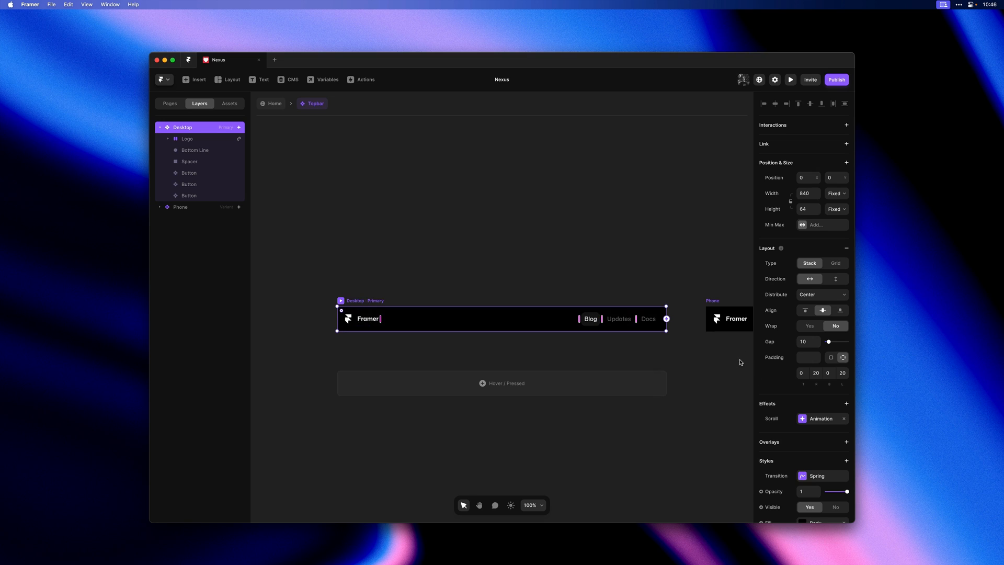
mouse_move(279, 107)
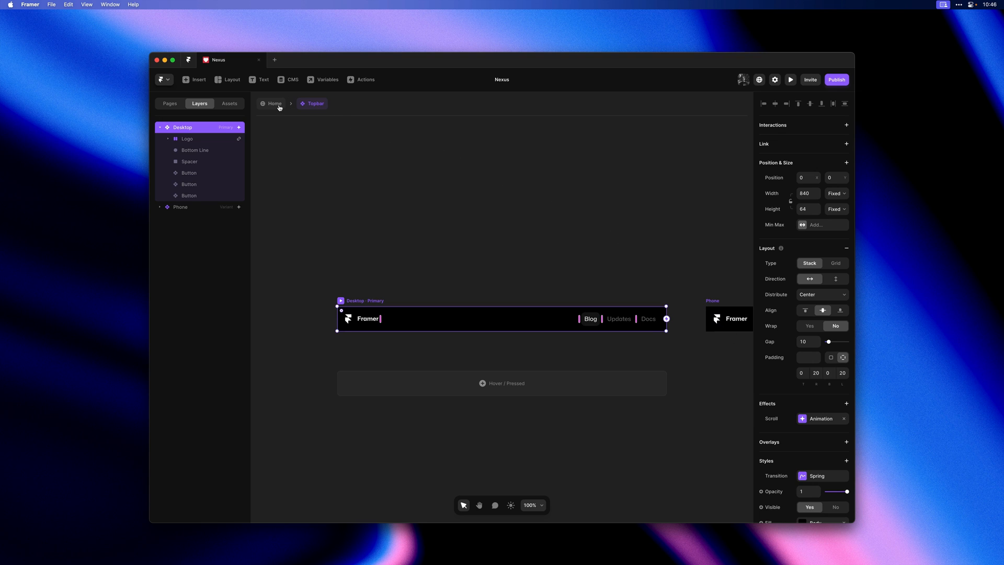
Step: Return to Home, preview the site and scroll the Blog page to watch the topbar hide
click(789, 79)
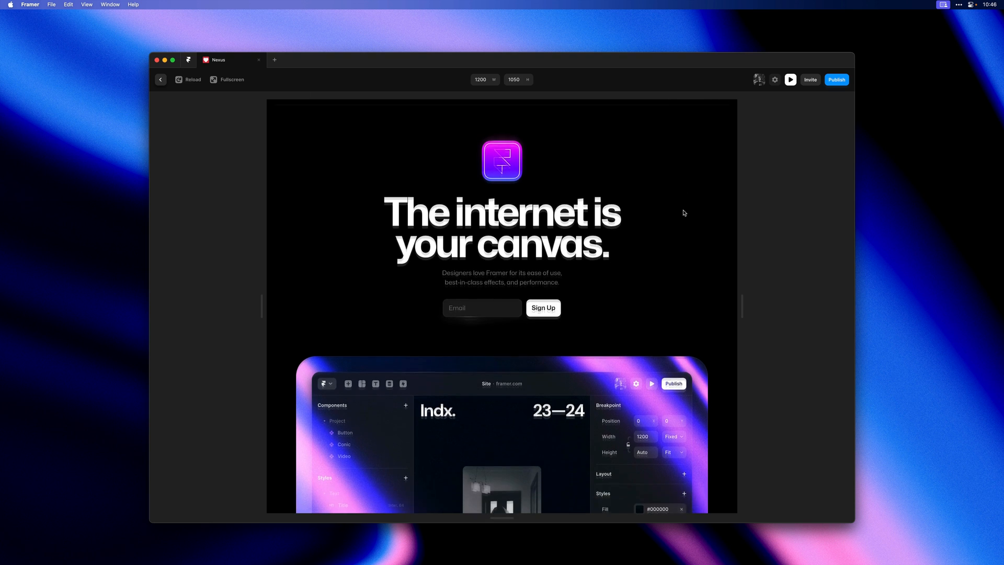
scroll(down, 3)
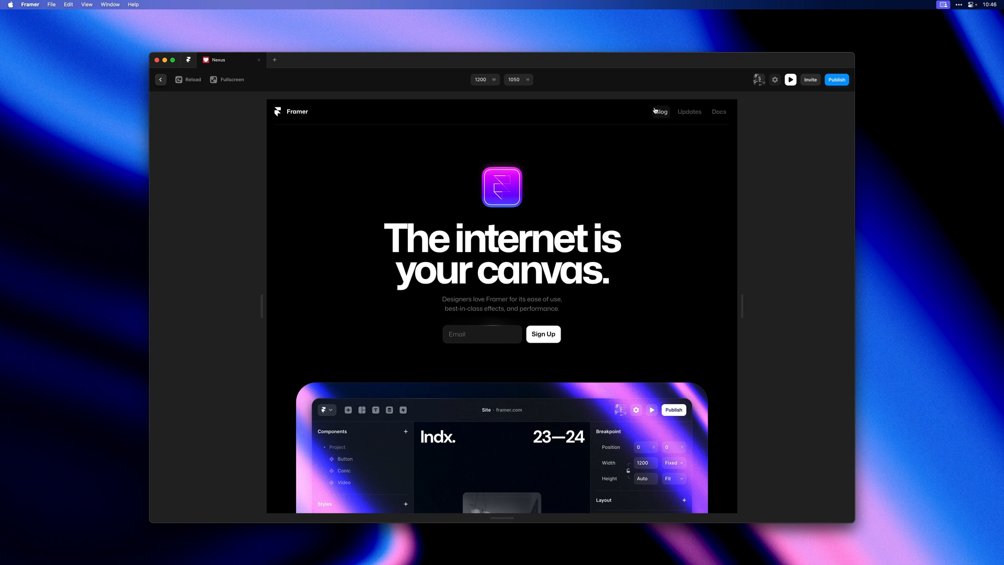
click(661, 111)
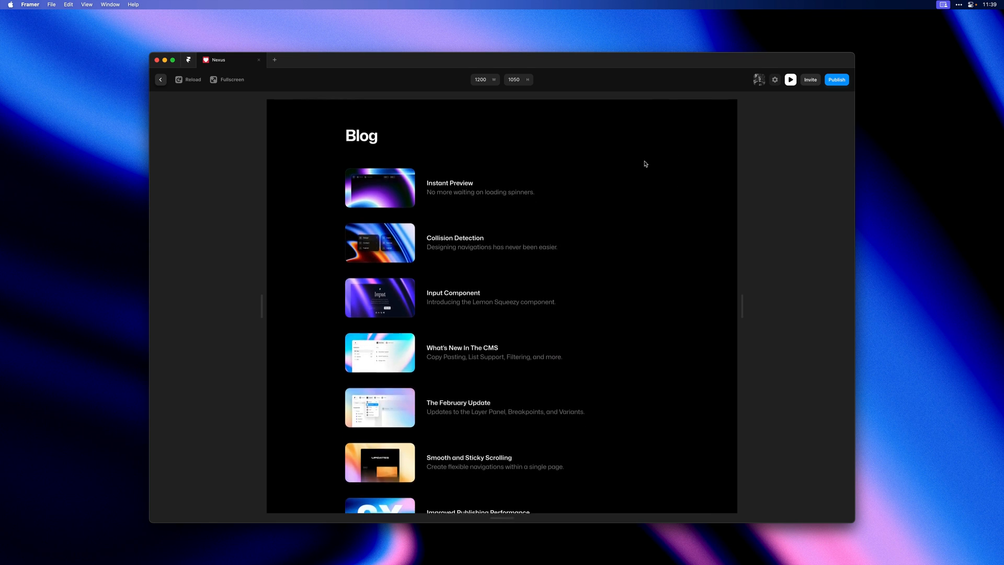
scroll(down, 3)
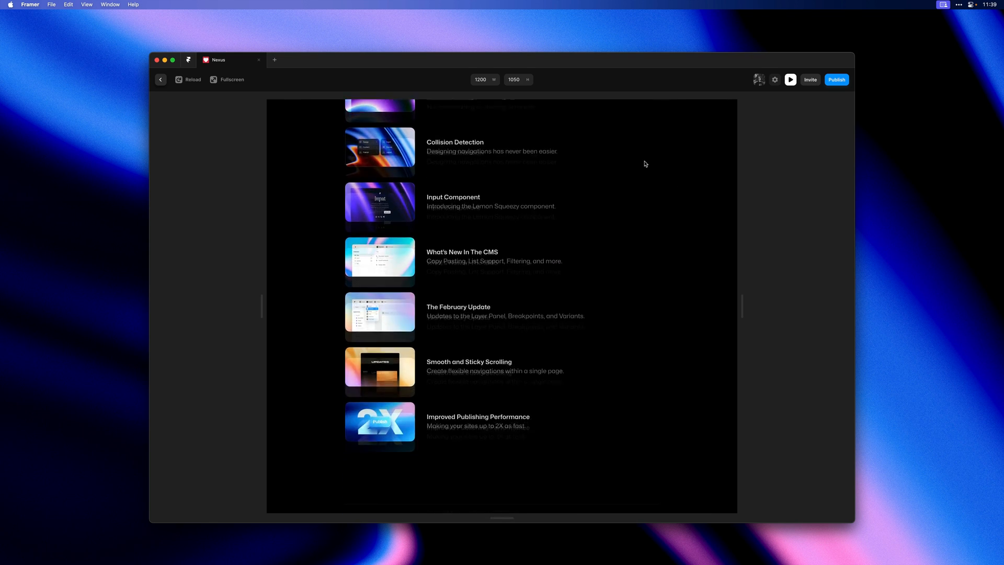
scroll(up, 3)
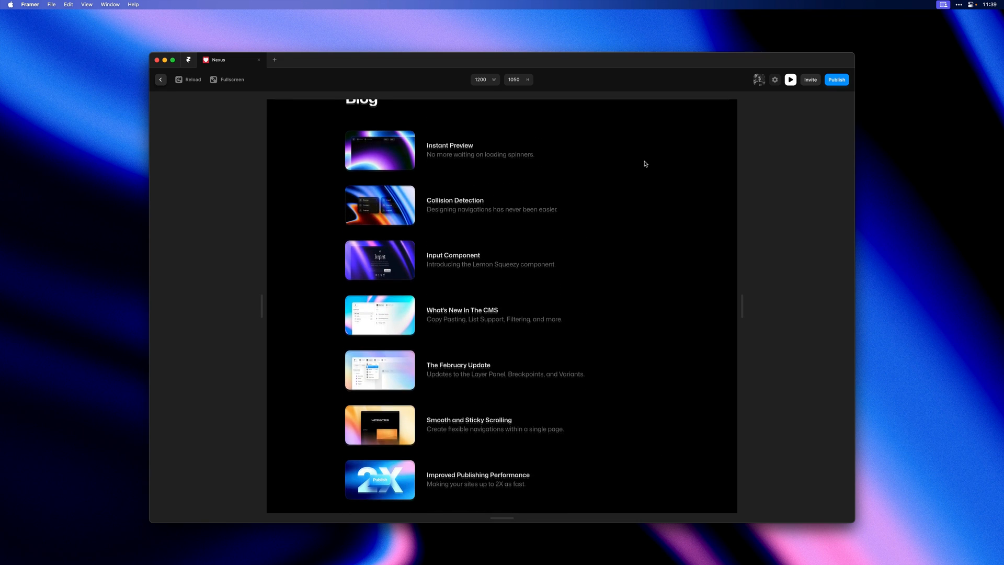
scroll(up, 3)
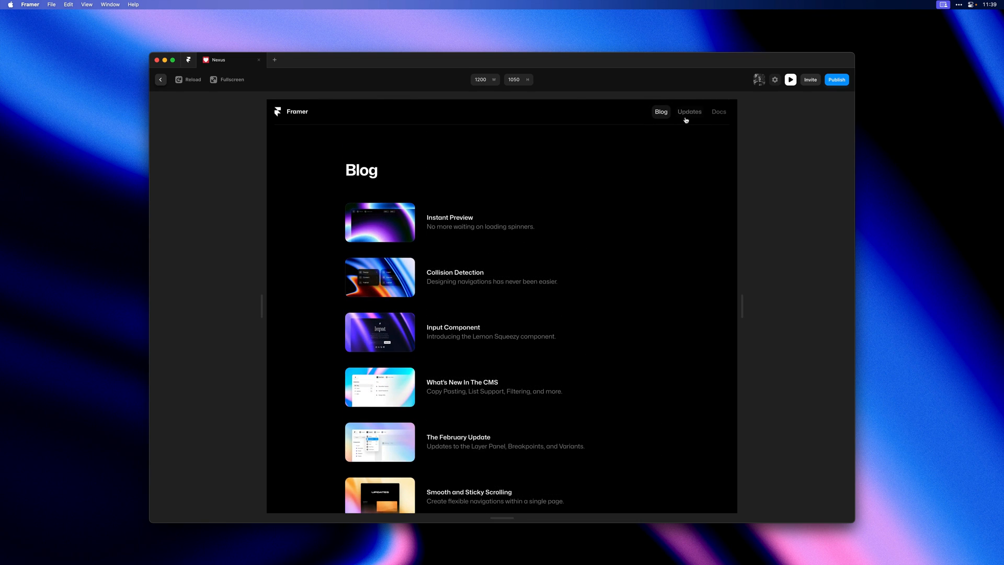
Step: Visit the Updates page, go back to Blog, then leave the preview for the editor
click(690, 110)
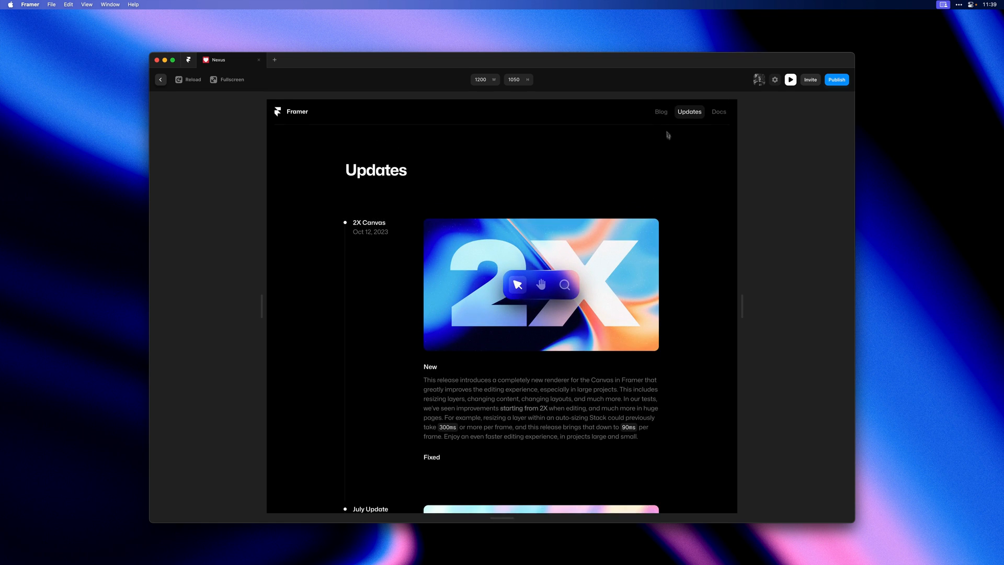
click(661, 111)
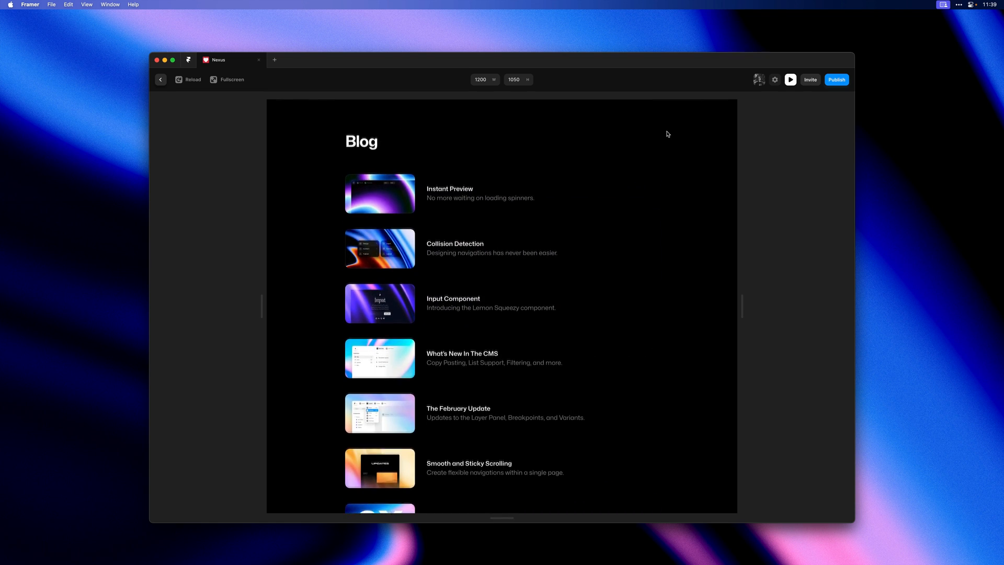
click(161, 79)
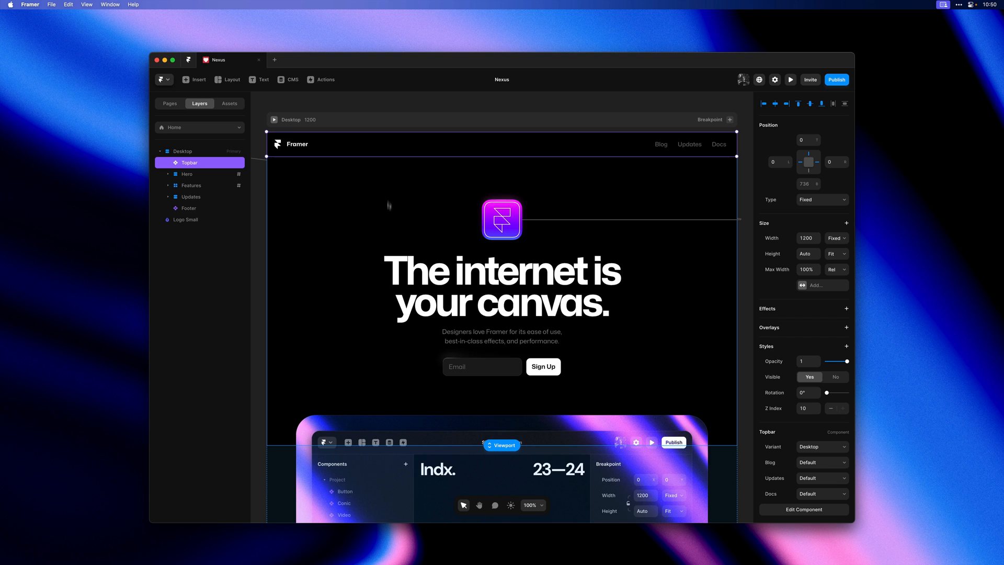
Step: Select the App Section inside the Hero and reveal its layer properties
click(202, 207)
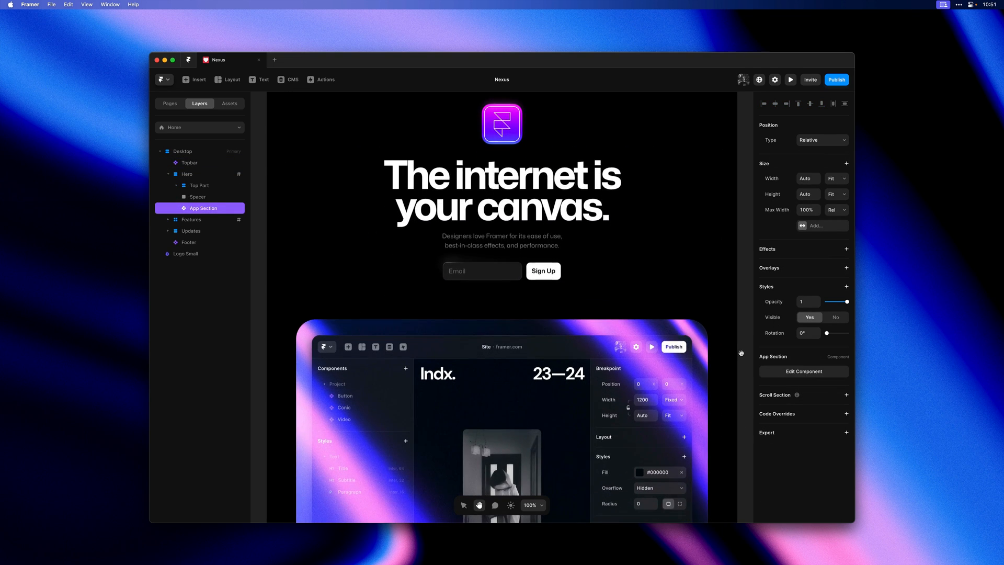
scroll(down, 3)
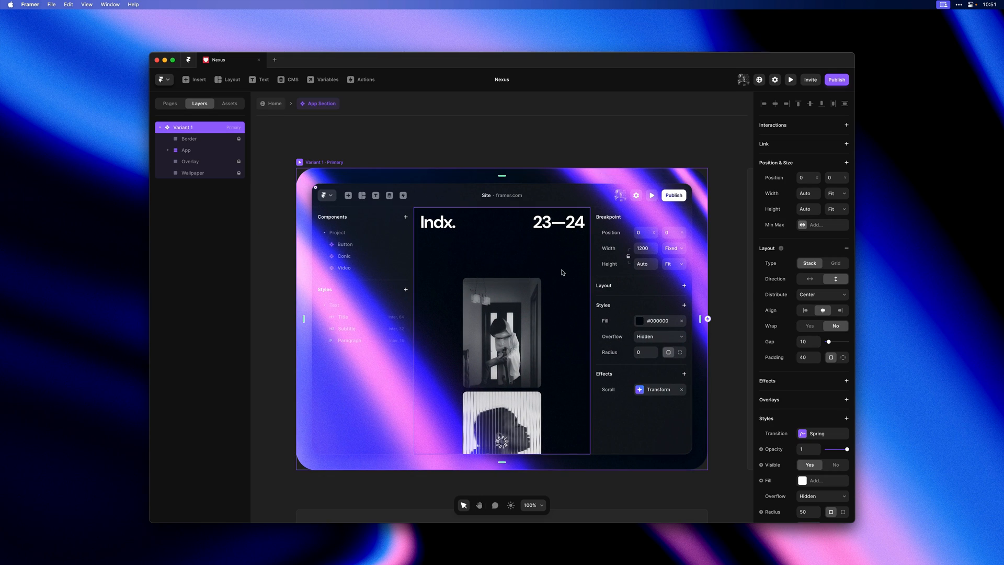
mouse_move(559, 272)
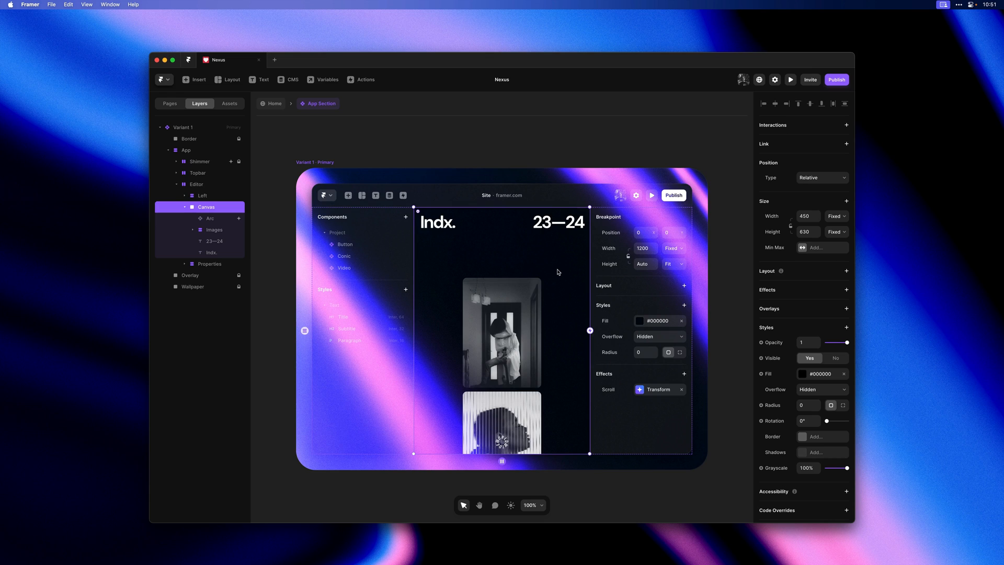
mouse_move(556, 276)
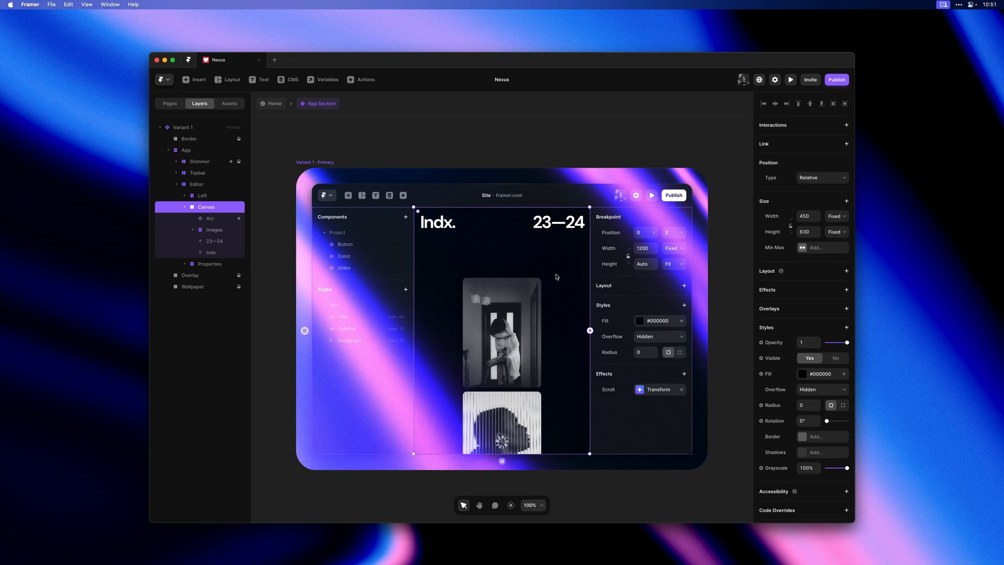
mouse_move(795, 295)
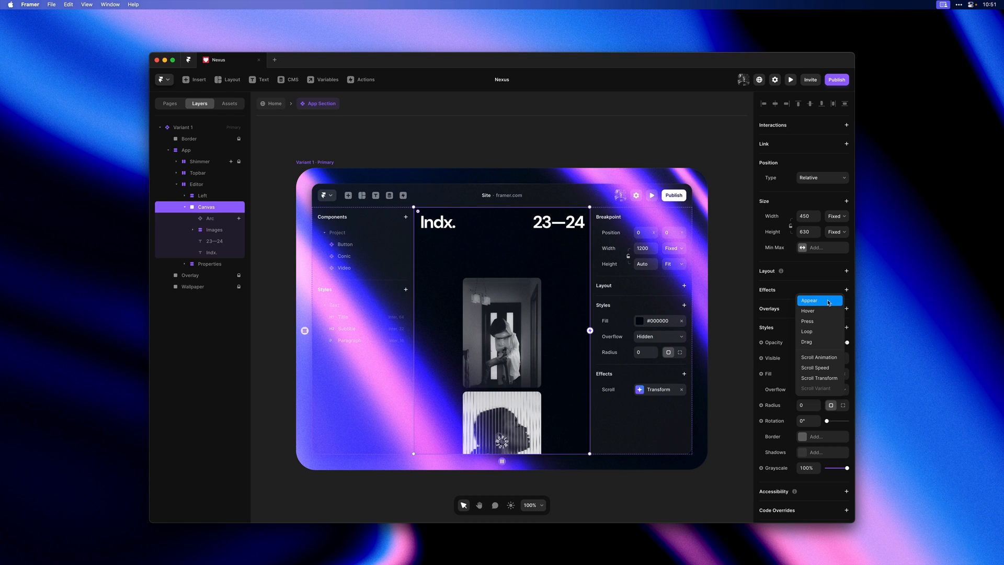
Step: Give the Canvas layer an Appear effect from opacity 0 with a spring transition
click(810, 300)
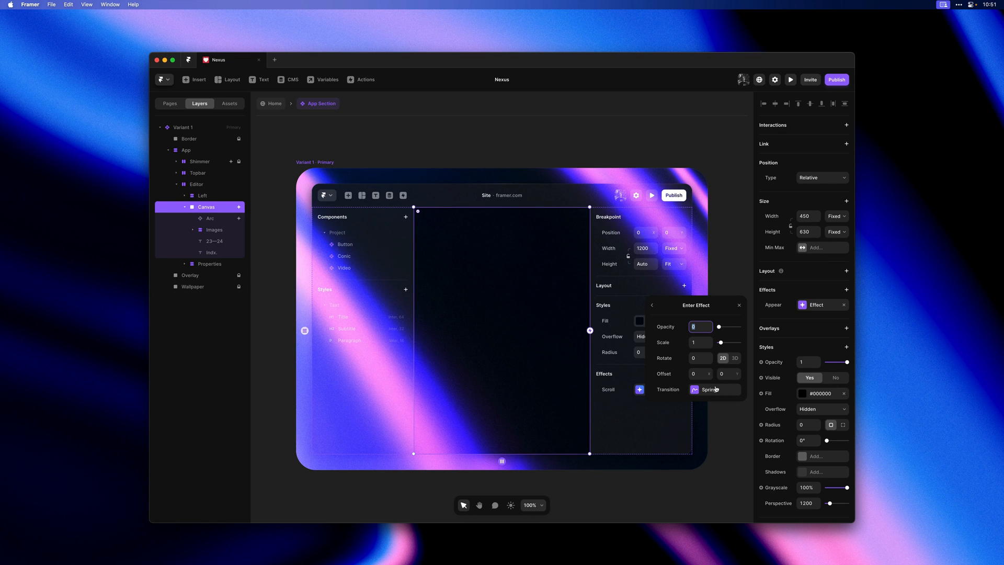
click(709, 389)
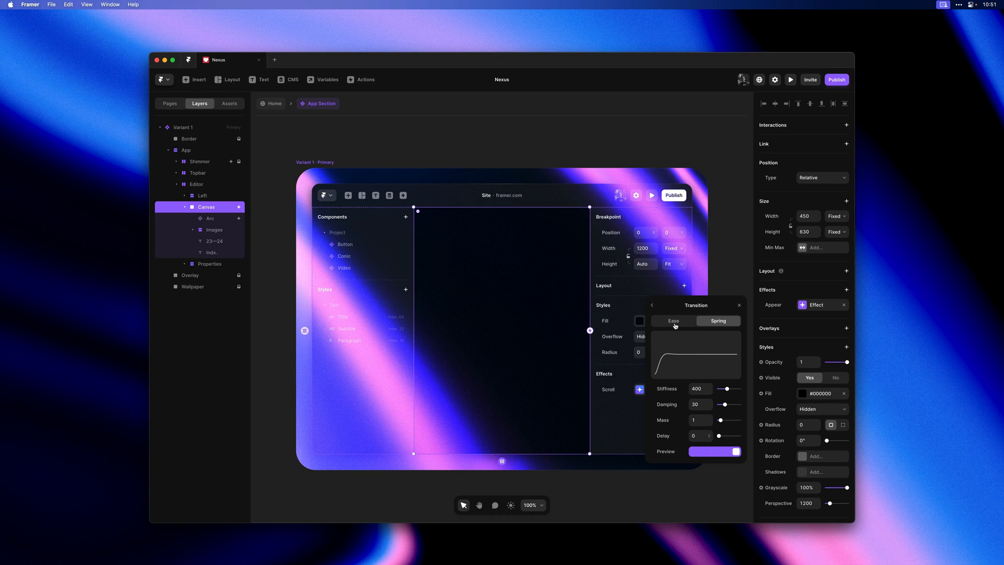
click(674, 321)
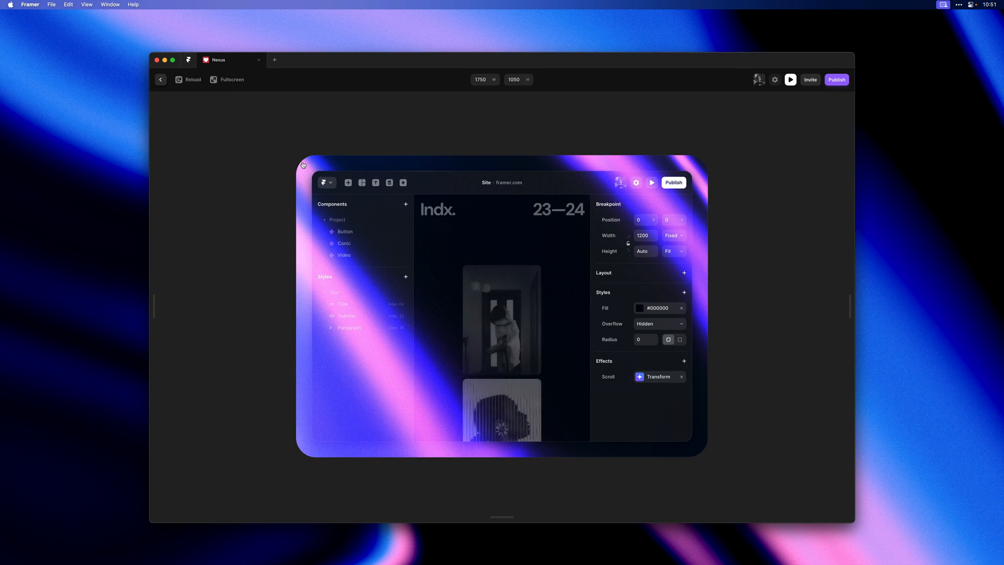
mouse_move(271, 180)
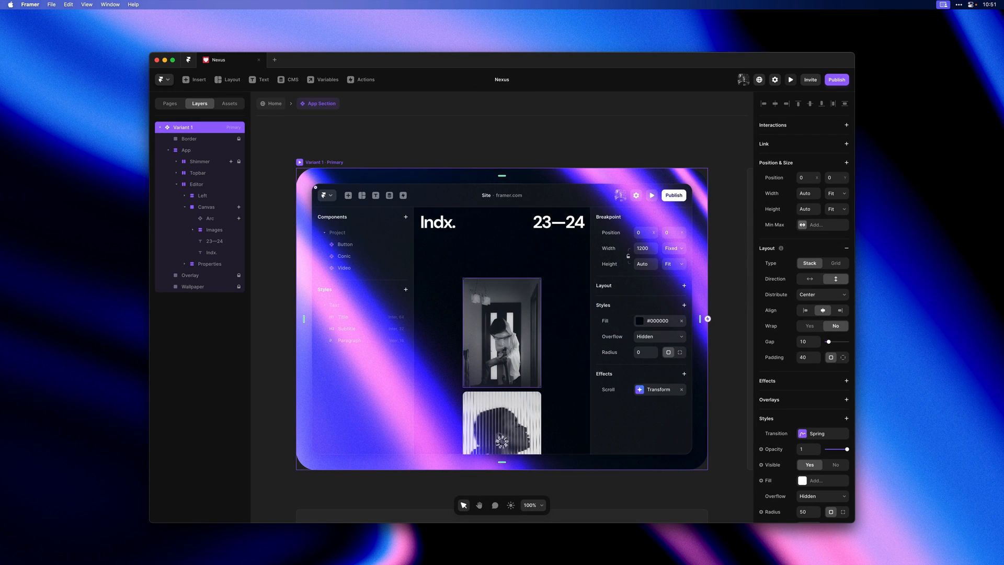
Step: Add Appear effects: Left panel from Offset X -260, Properties panel from Offset X 260
click(203, 195)
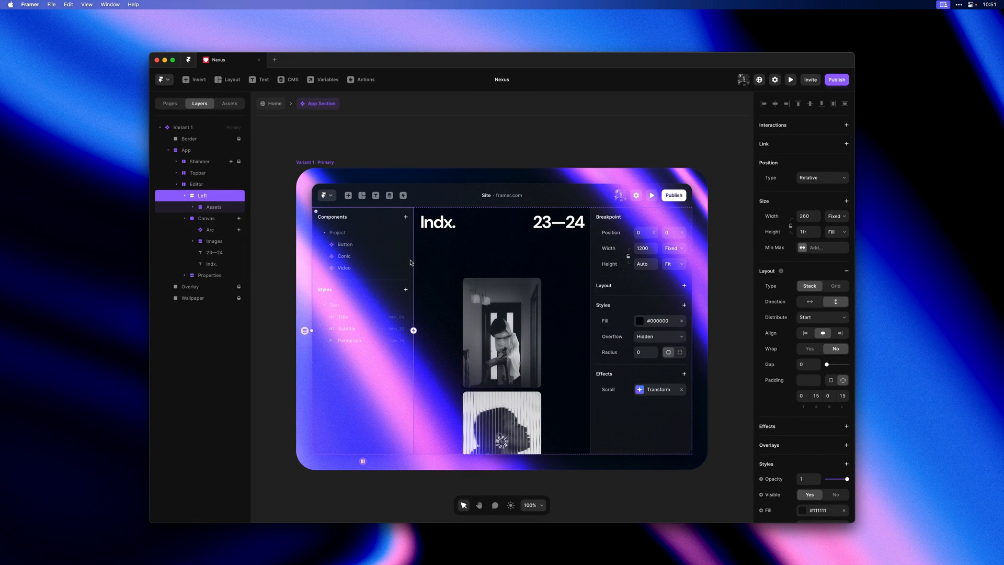
mouse_move(784, 420)
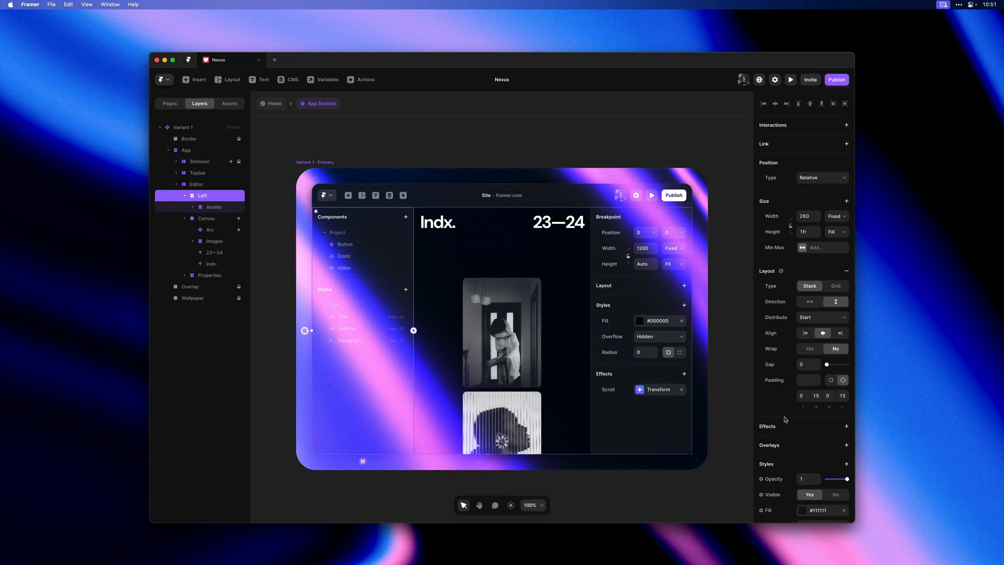
click(847, 427)
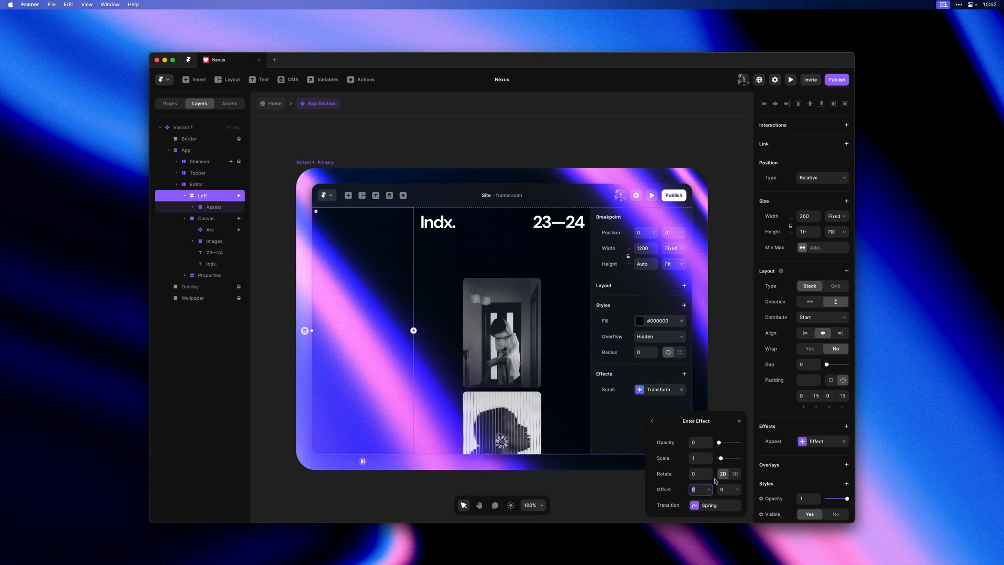
text(-260)
click(701, 443)
text(1)
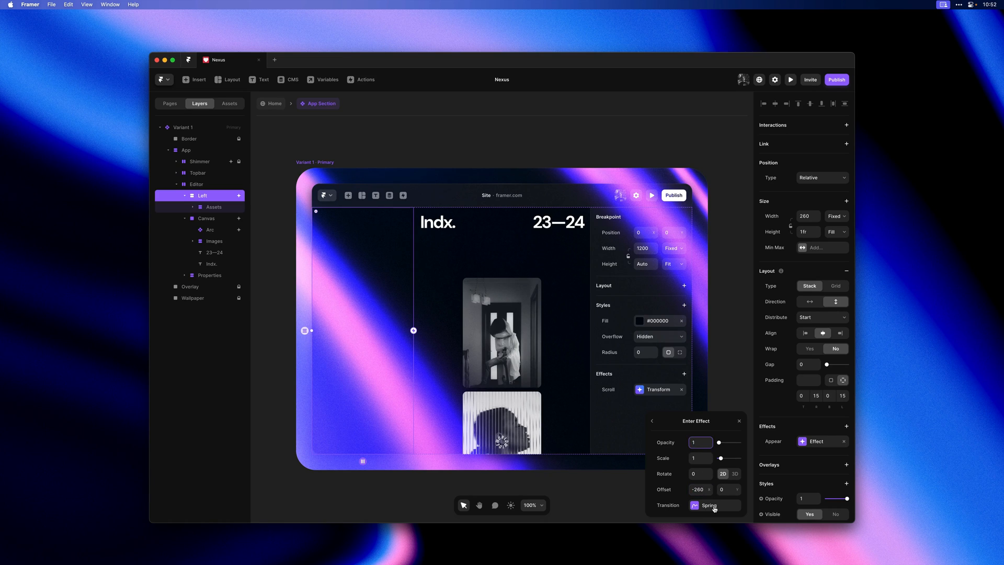
click(715, 507)
text(260)
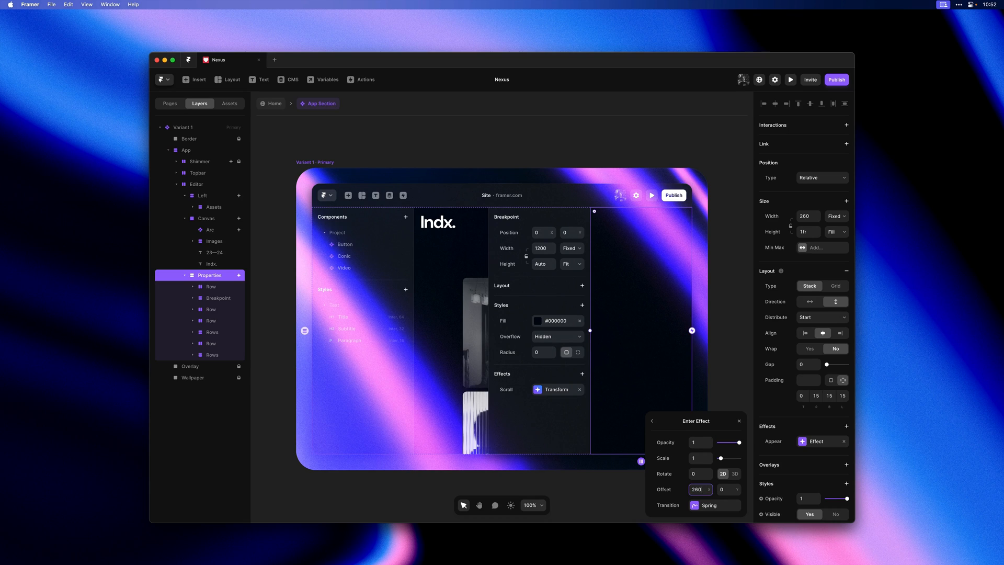
click(713, 505)
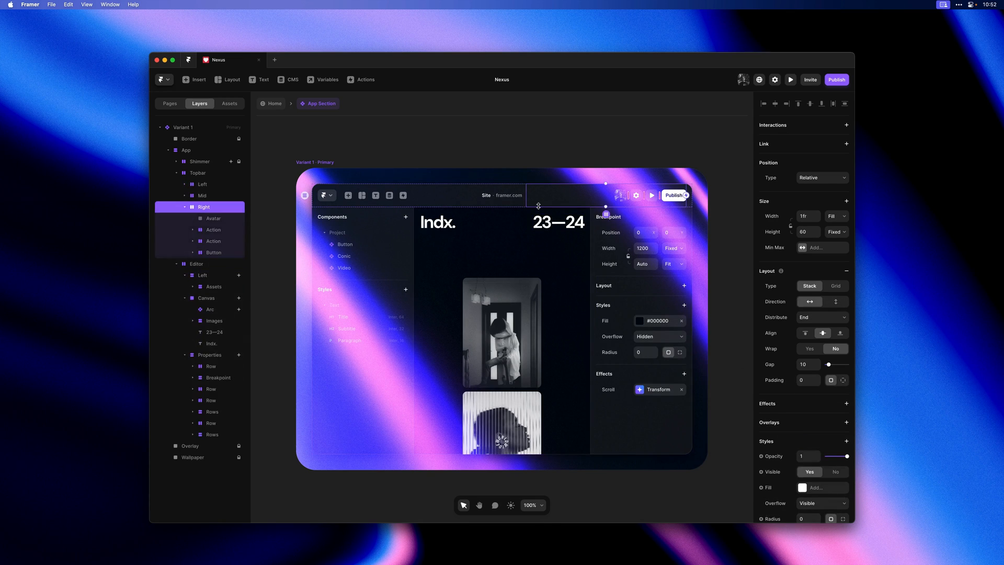
Step: Give the Topbar an Appear effect entering from Offset Y -60
click(197, 173)
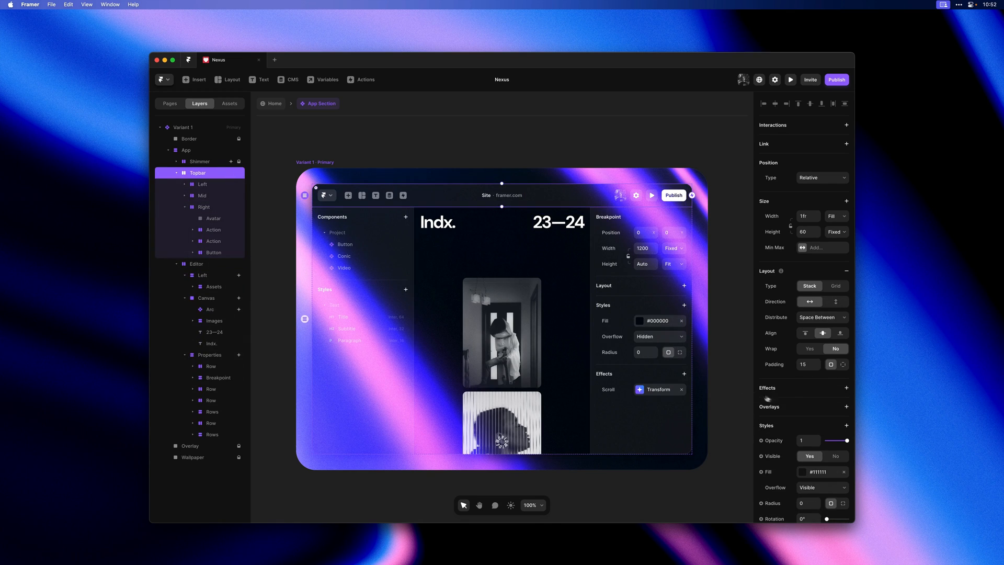
click(846, 387)
text(-60)
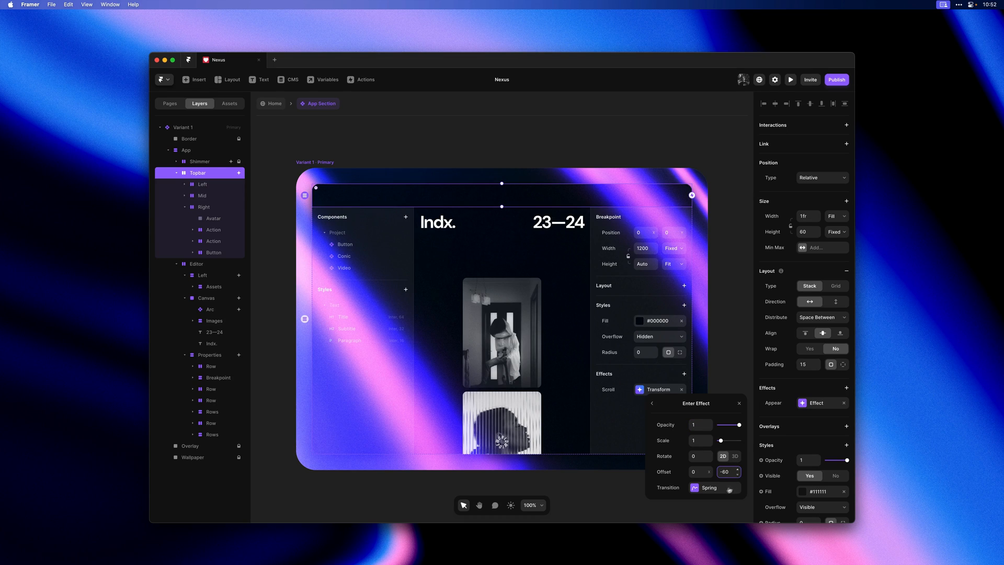
click(709, 487)
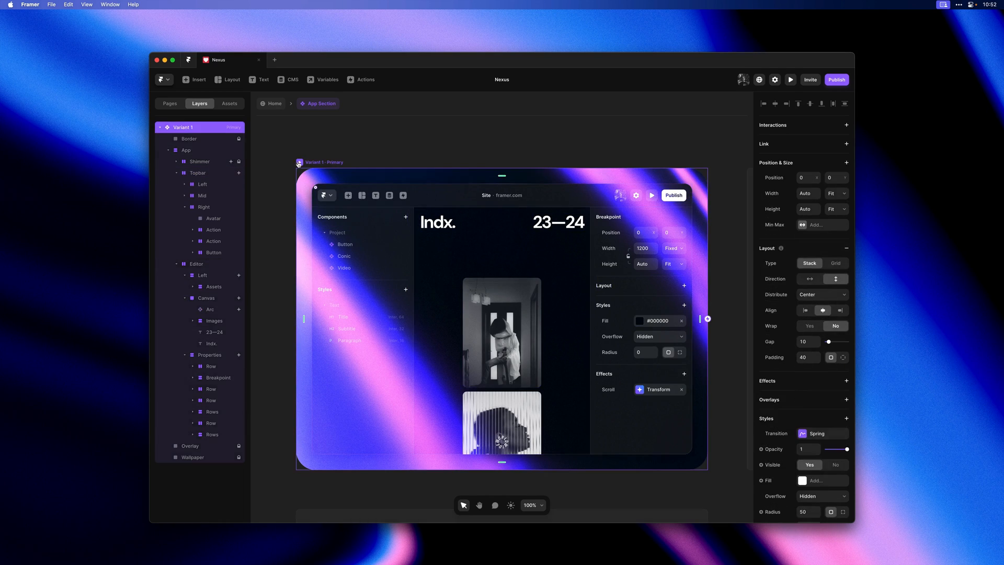
click(790, 79)
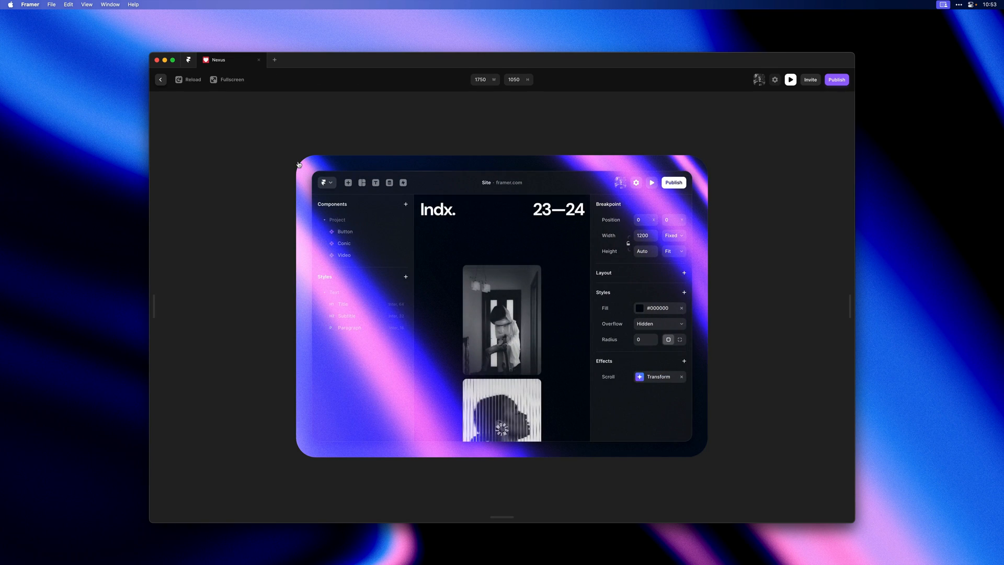
click(161, 80)
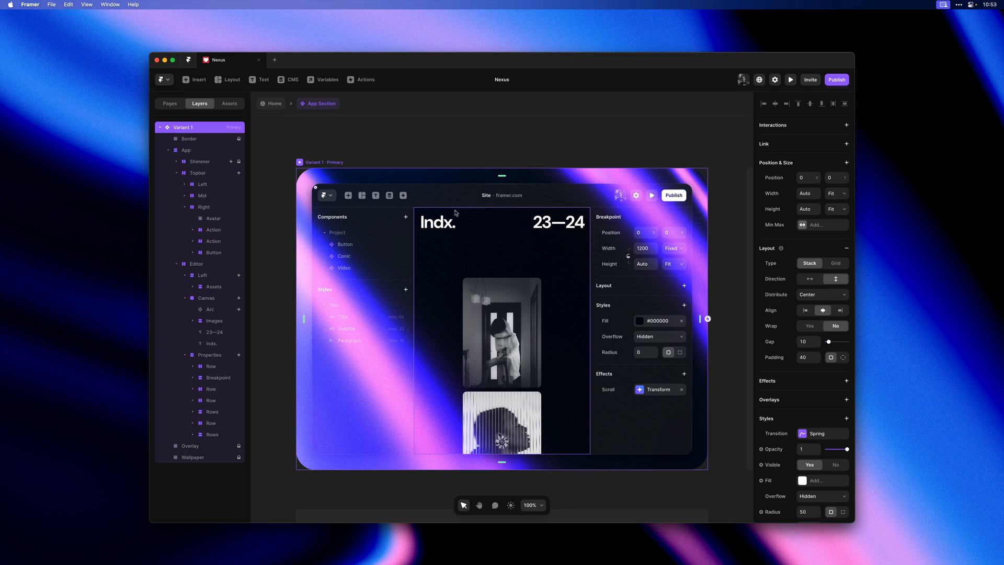
click(202, 275)
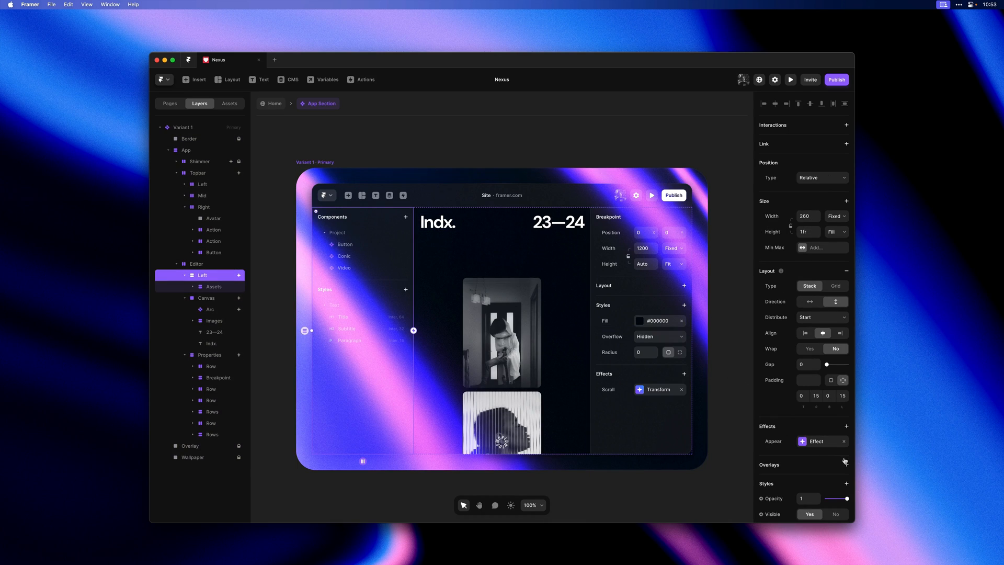
click(818, 441)
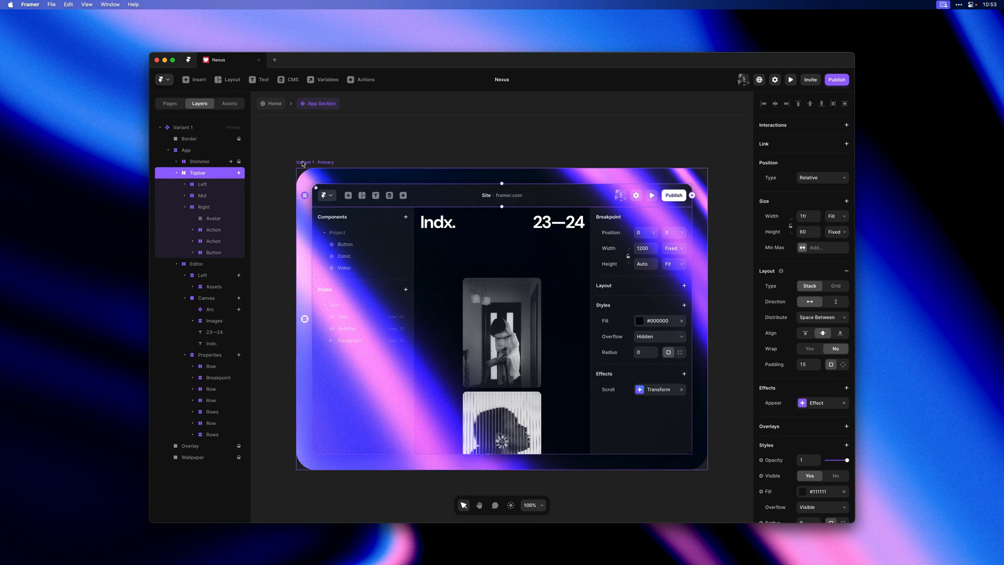
click(790, 79)
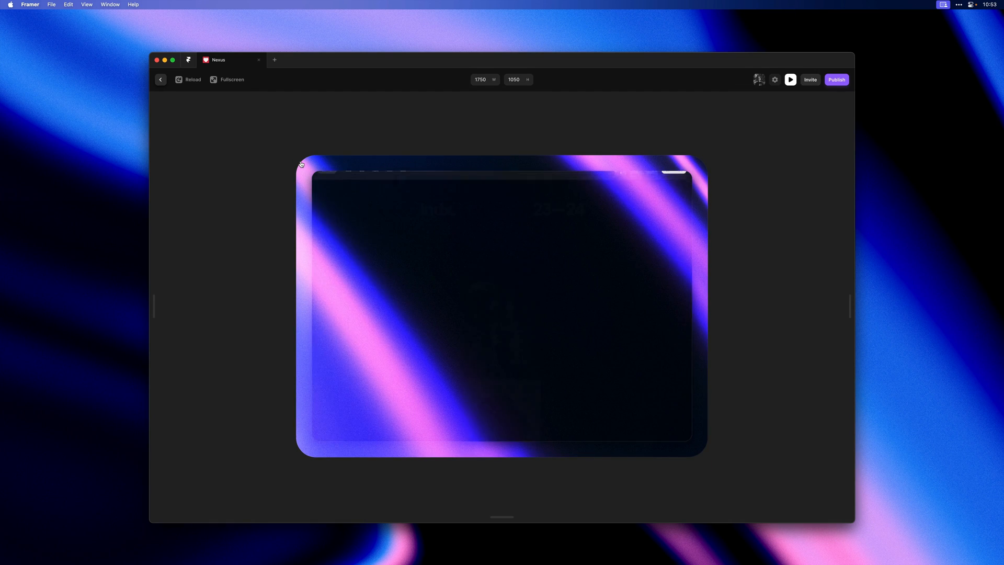
click(161, 80)
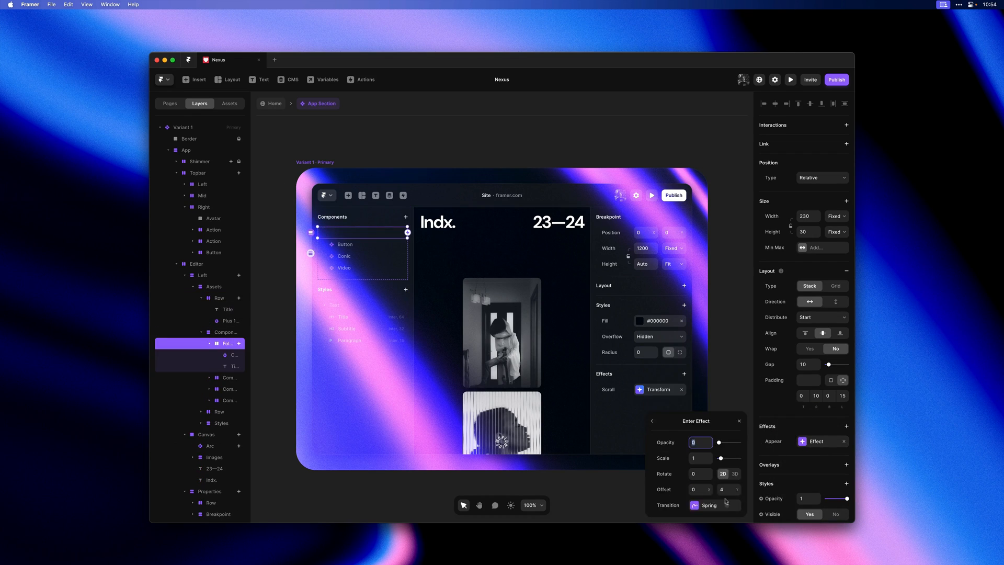
Step: Stagger the list item and topbar tool icon fade-ins with increasing spring delays, then preview
click(713, 505)
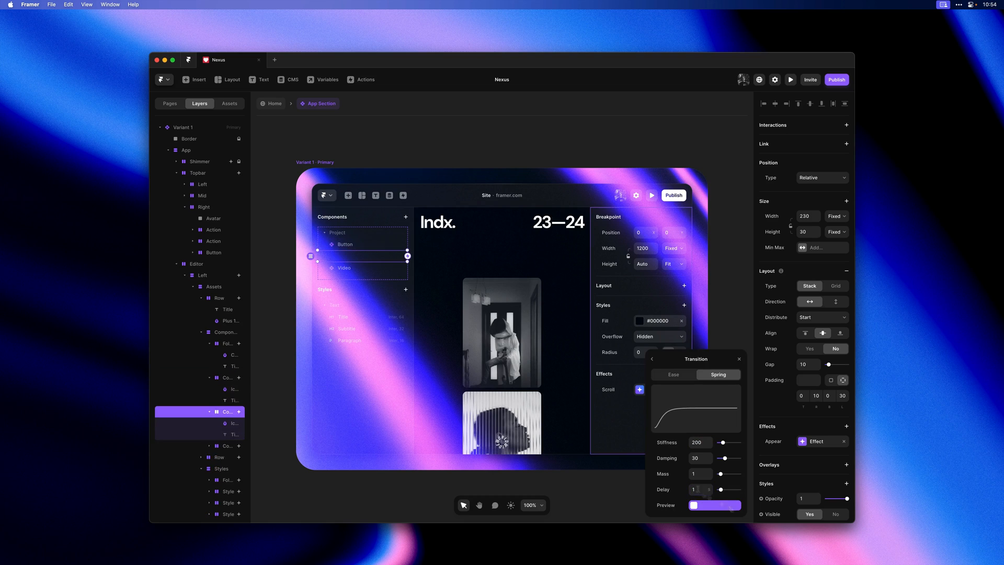
scroll(down, 3)
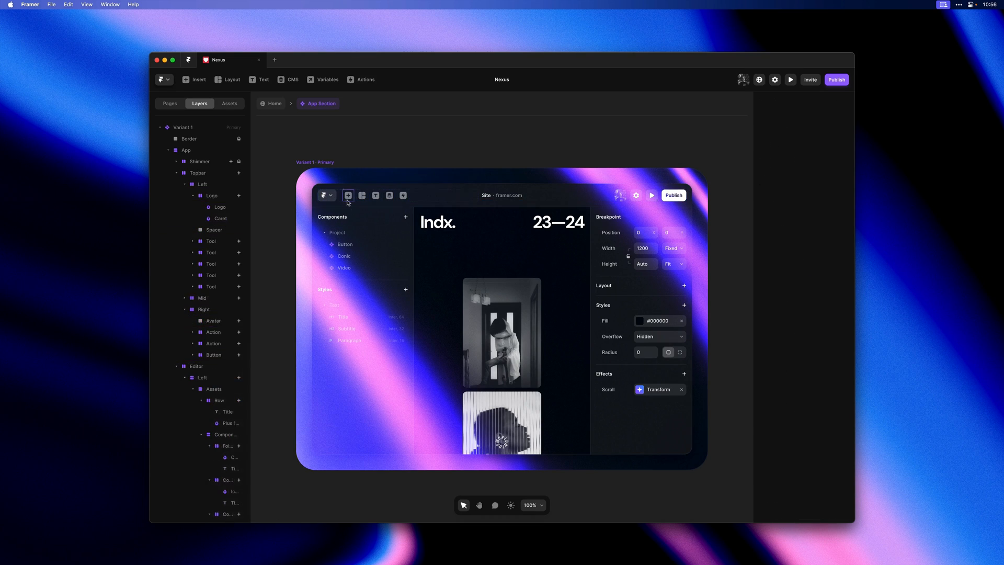
click(211, 309)
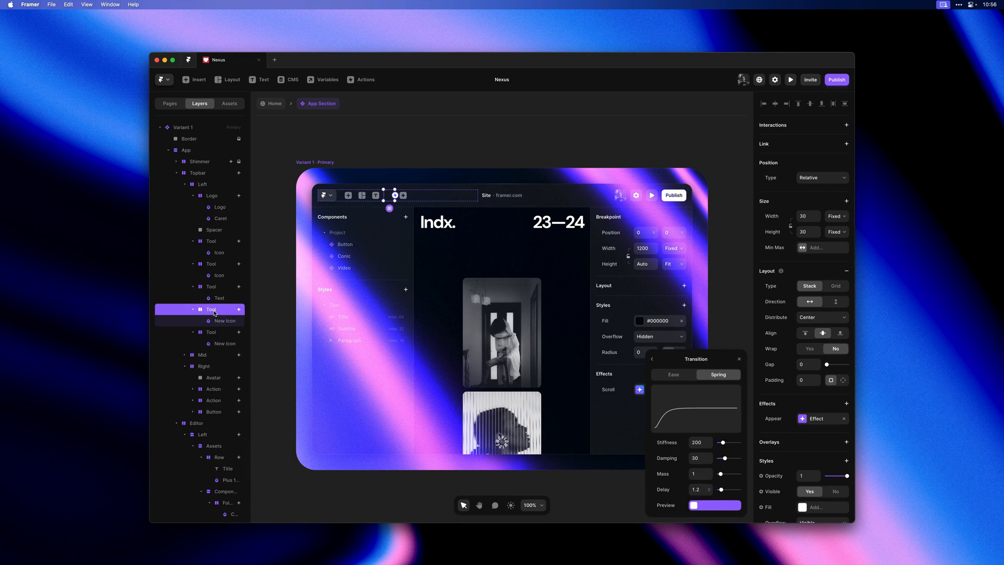
click(790, 79)
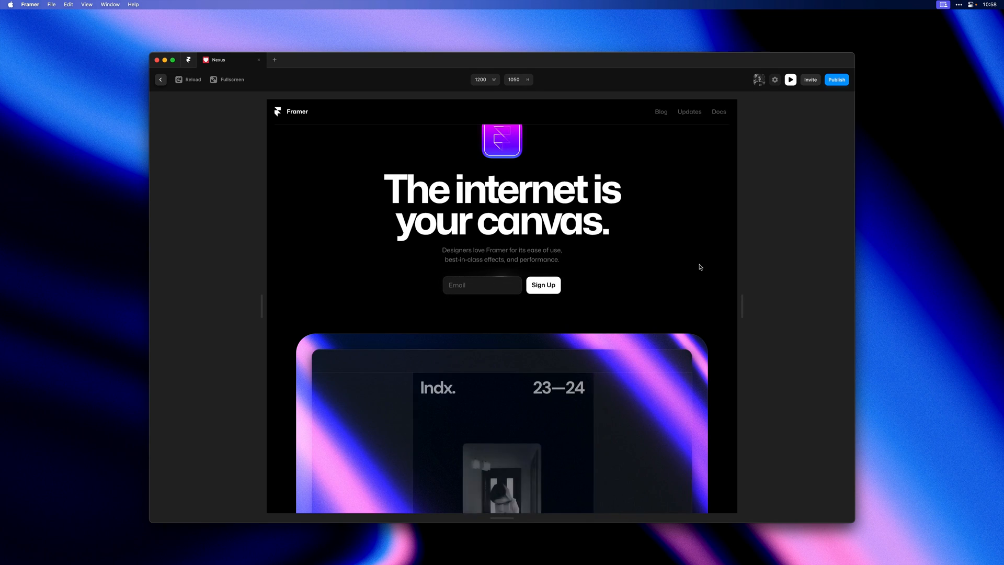
click(161, 79)
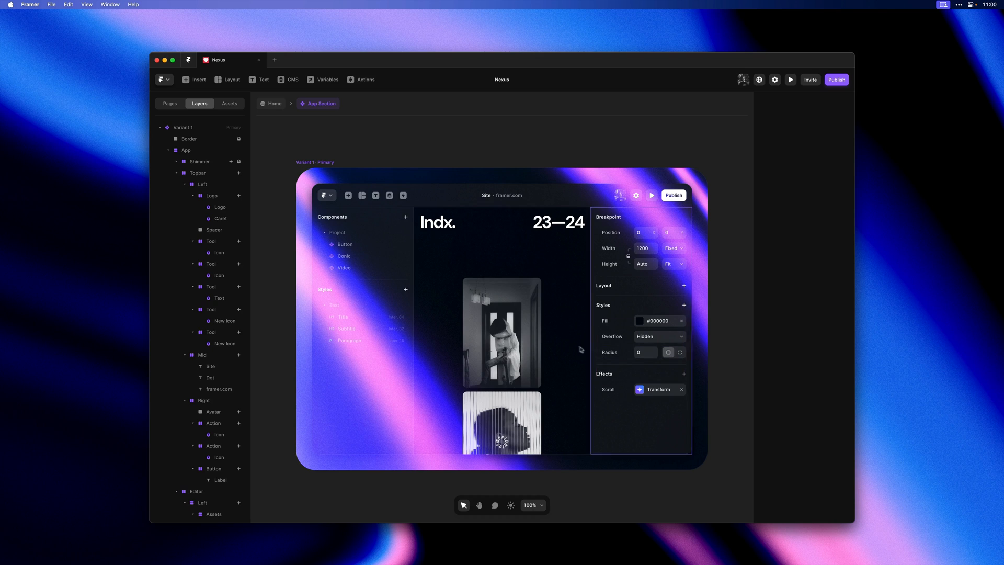
click(502, 333)
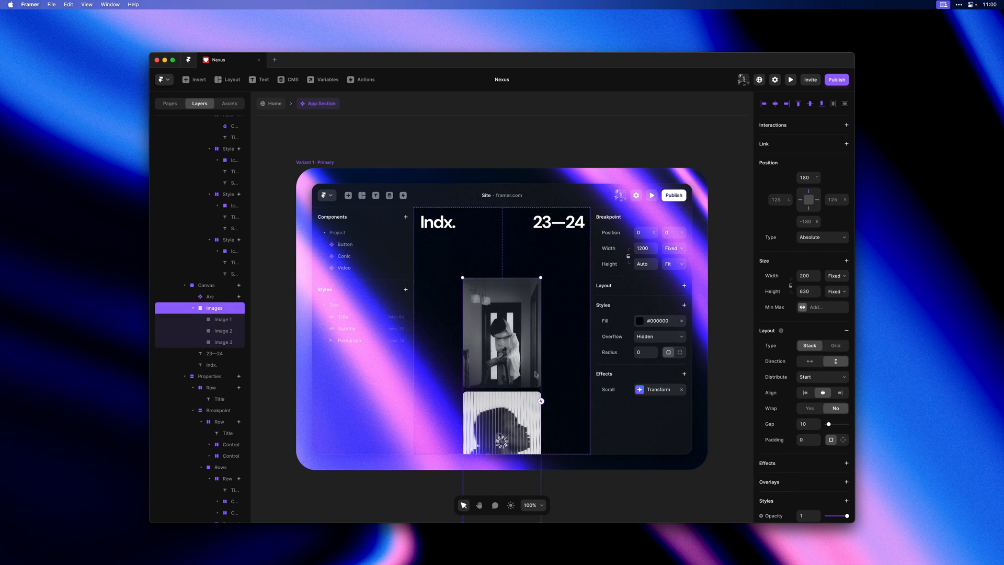
Step: Add a Scroll Transform to the Images column triggered by Section in View
scroll(down, 3)
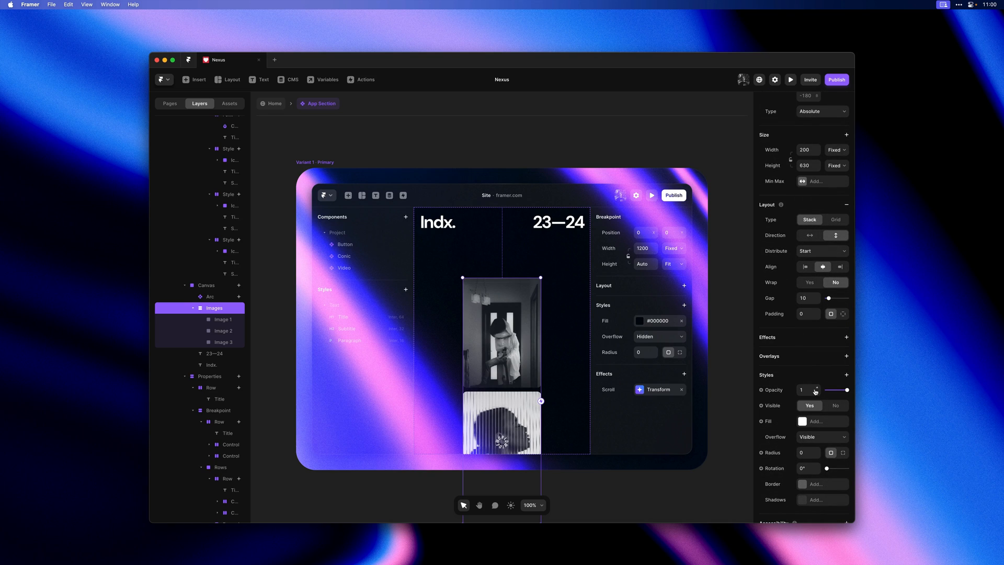
click(847, 336)
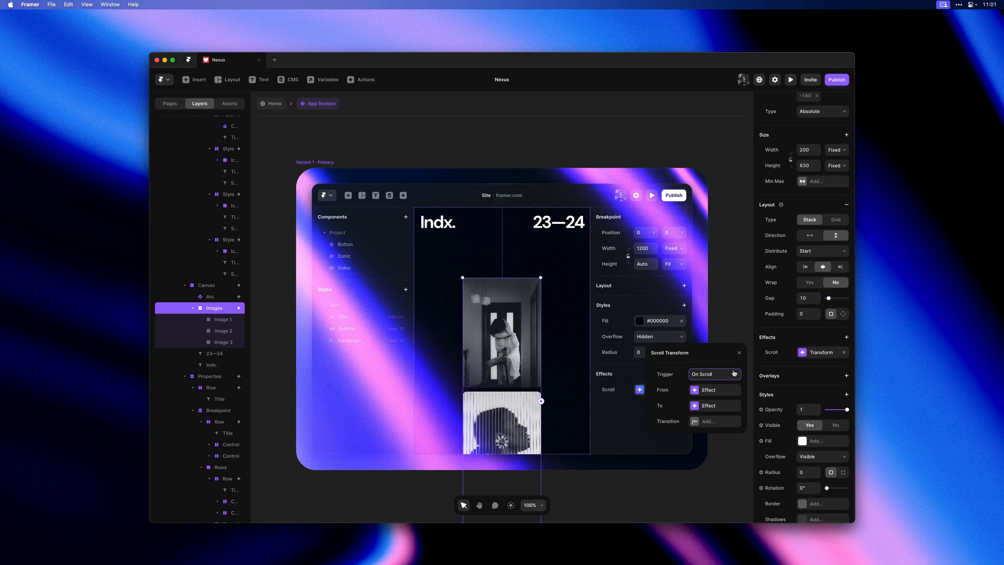
click(714, 374)
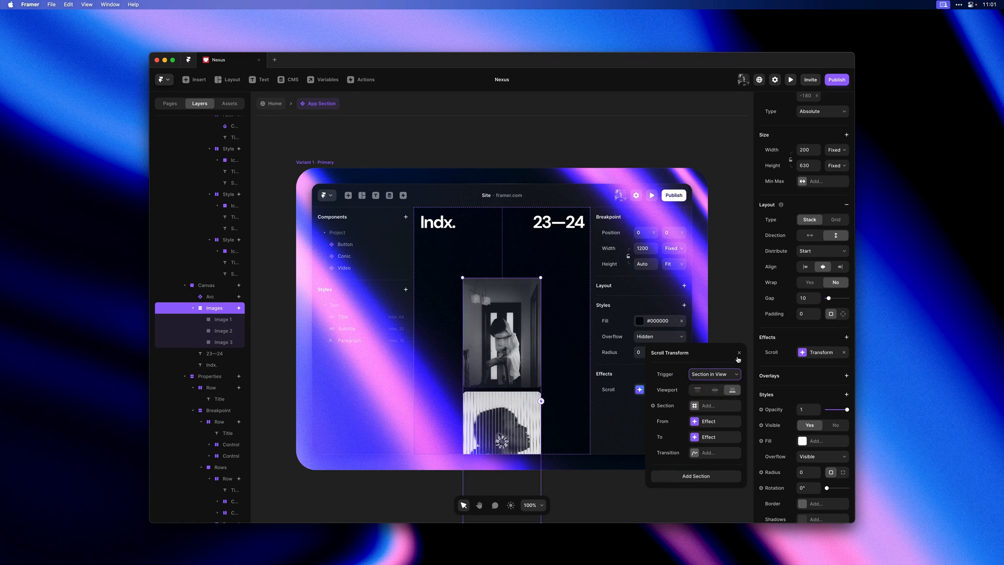
click(738, 353)
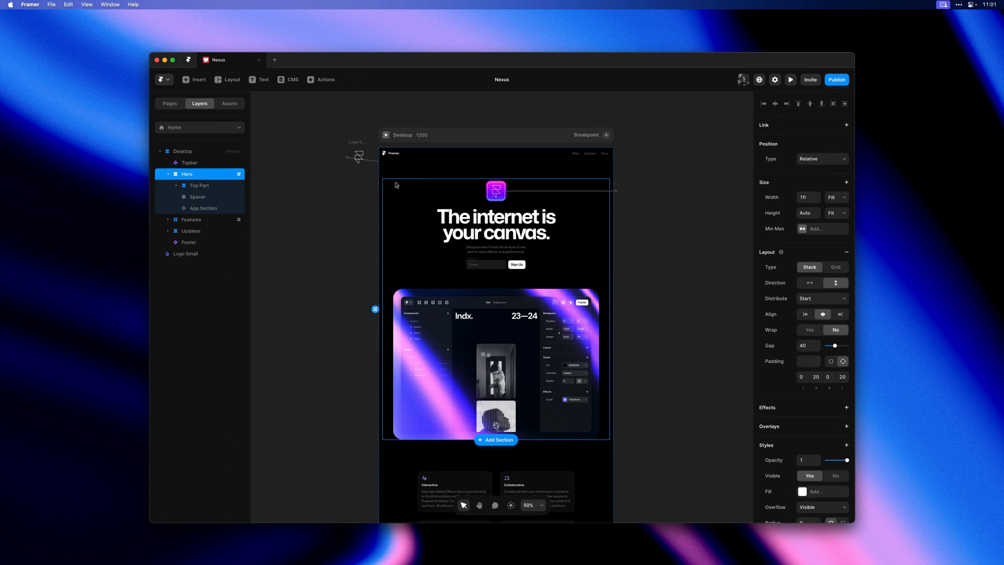
mouse_move(391, 433)
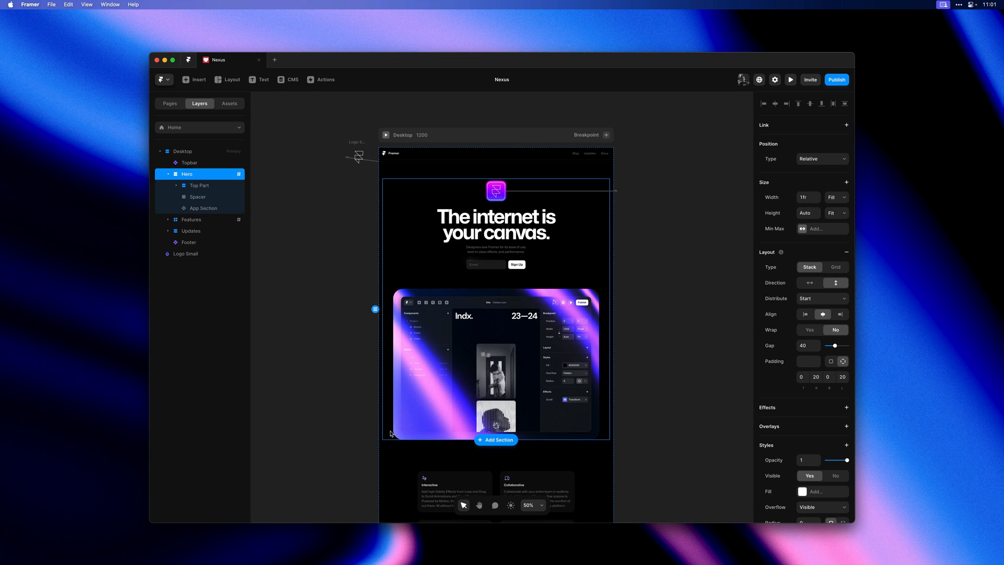
Step: Reveal the Hero's Scroll Section settings, named 'hero' with zero vertical offset
scroll(down, 3)
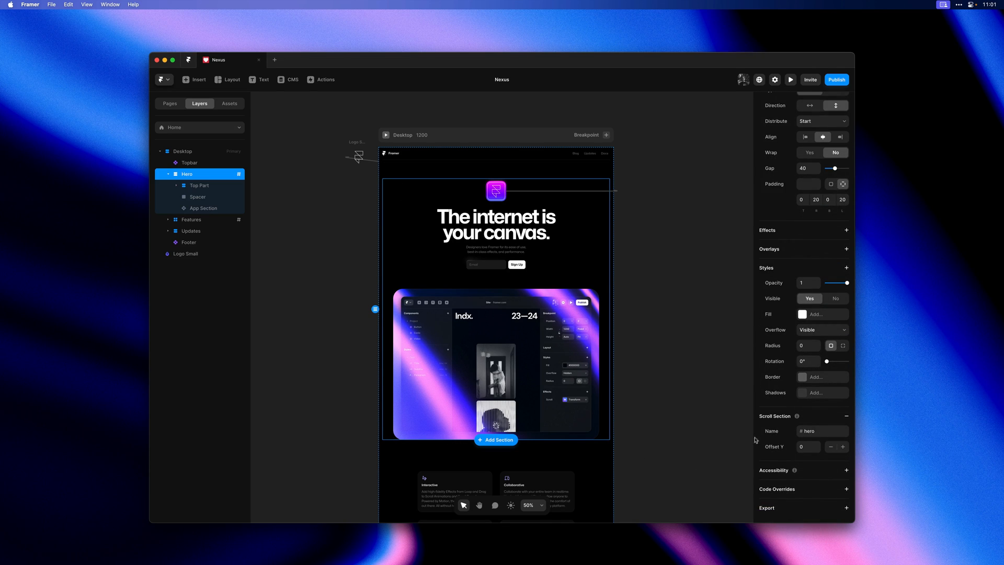
mouse_move(745, 438)
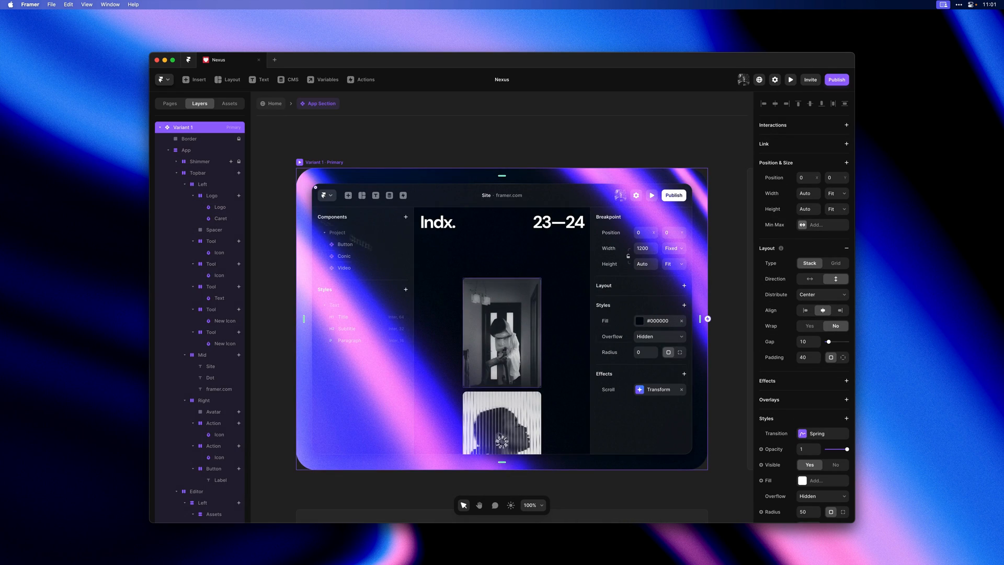
Step: Give the Images group a section-in-view scroll transform driven by a new variable named Scroll
click(501, 332)
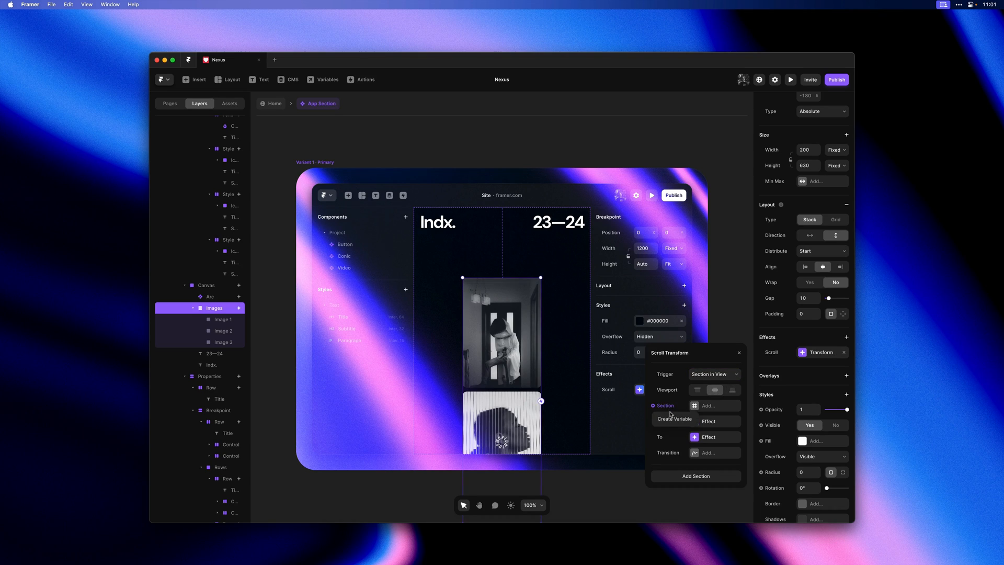
click(674, 418)
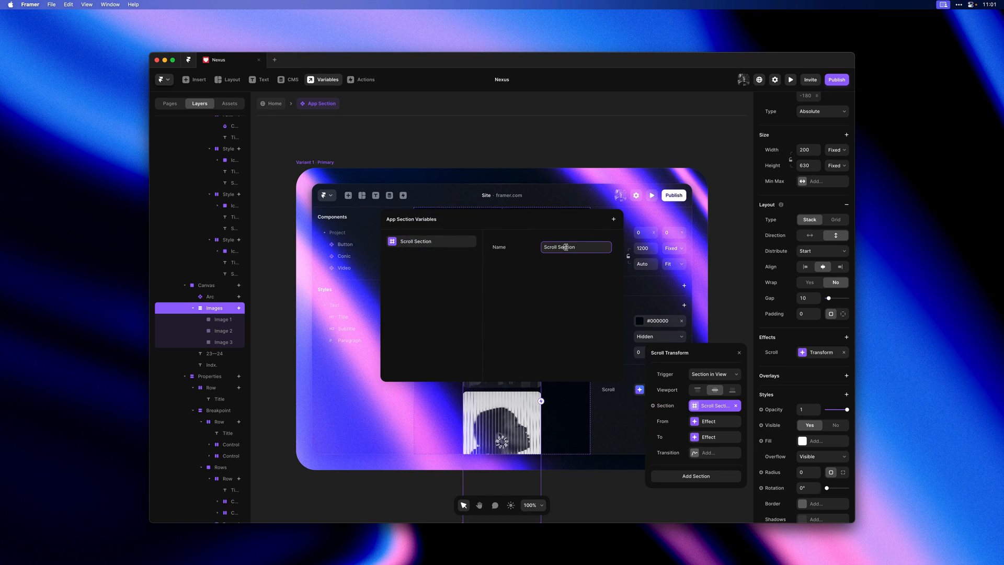
double_click(564, 247)
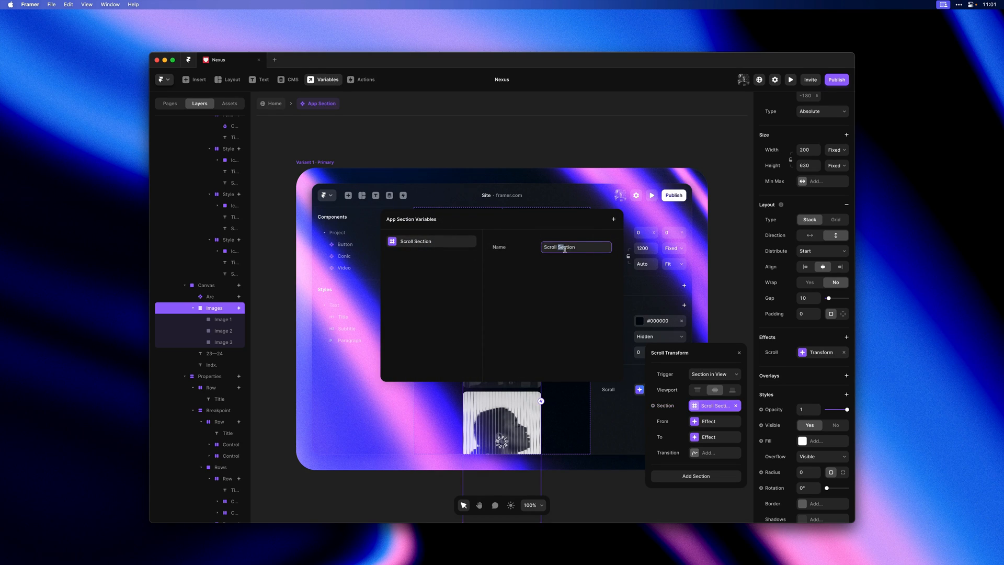
text(Scroll)
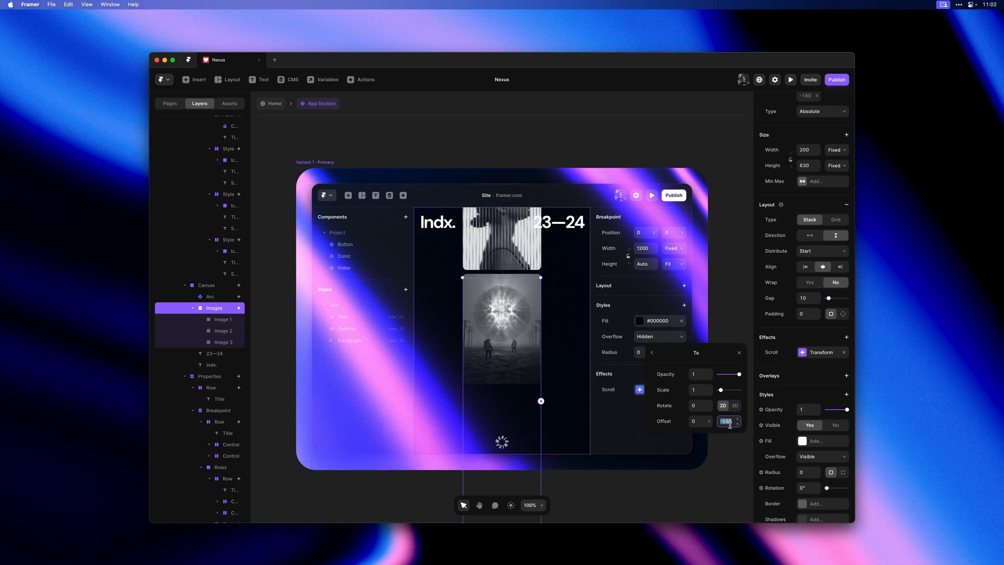
Step: Set the transform's To offset Y to -600 and add a transition
text(-600)
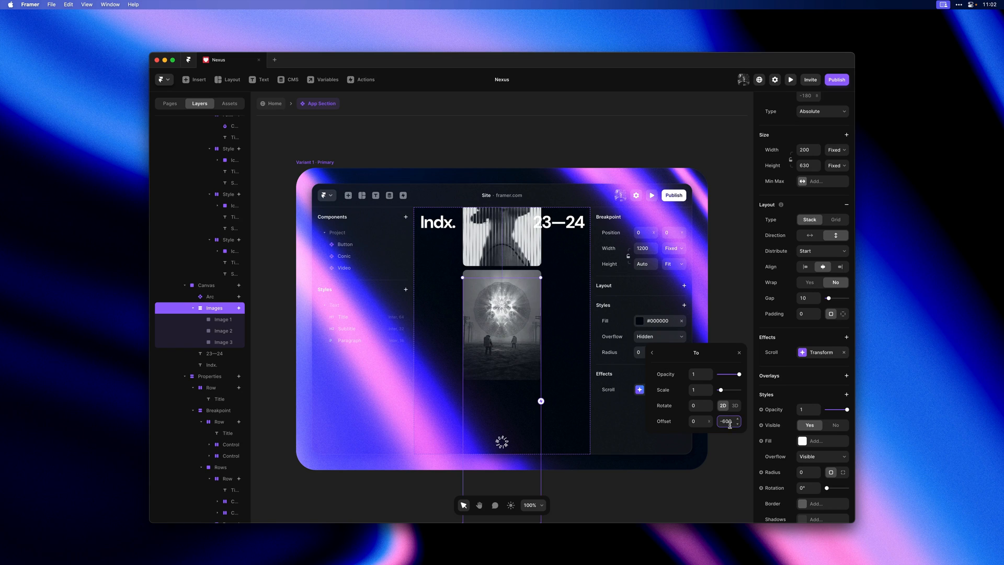
click(651, 353)
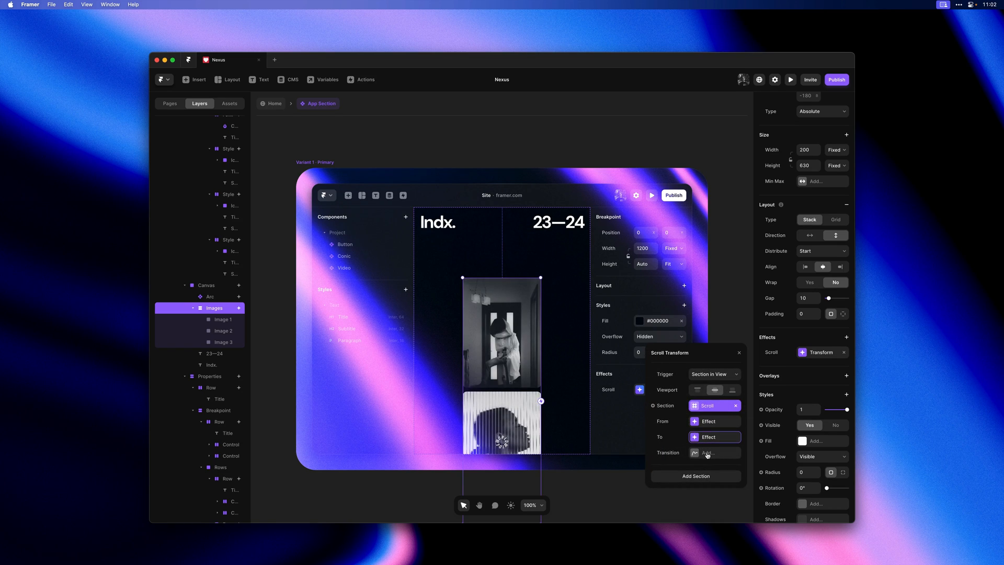
click(708, 453)
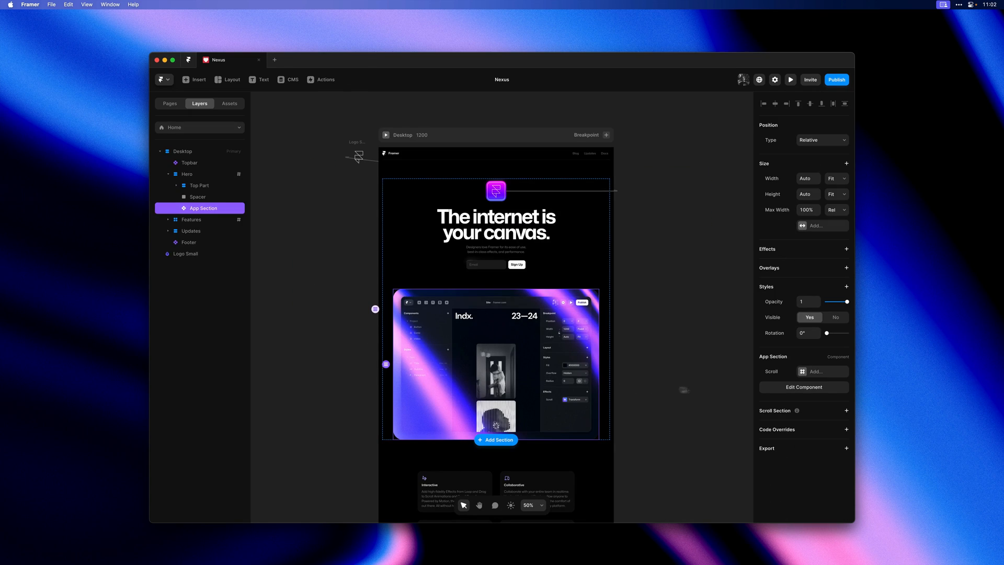
mouse_move(818, 376)
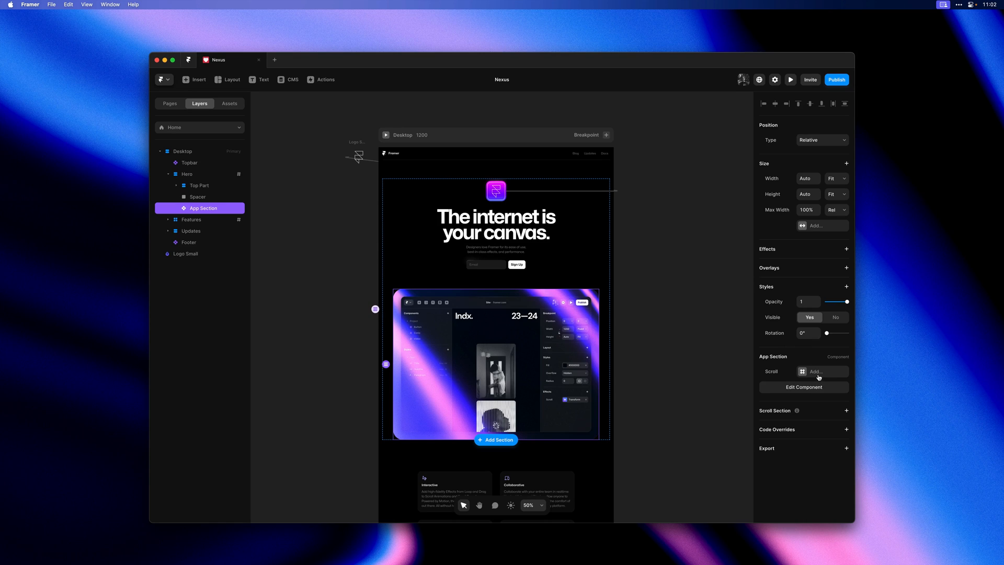
Step: Point the App Section's Scroll variable at the #hero section and deselect it
click(823, 371)
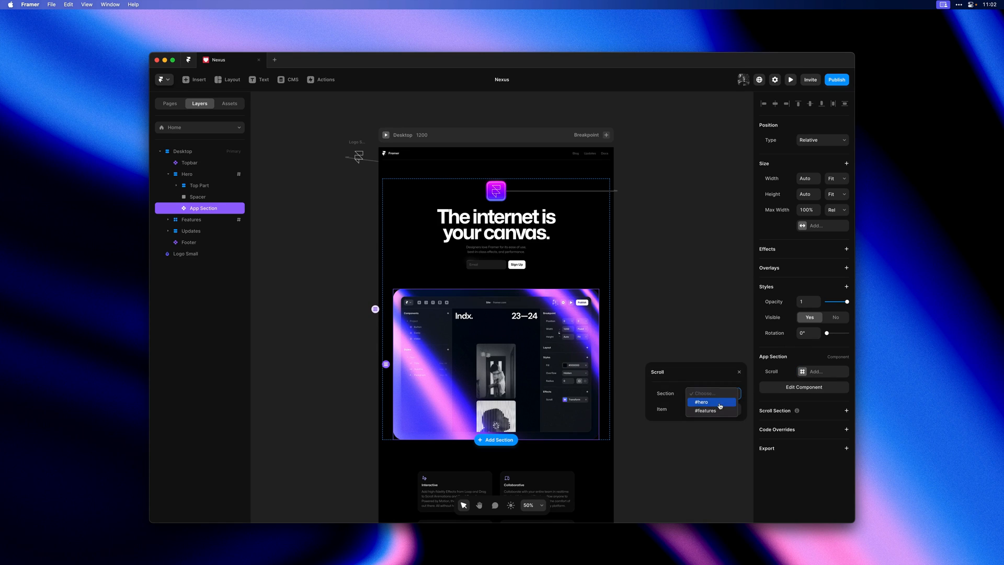
click(701, 401)
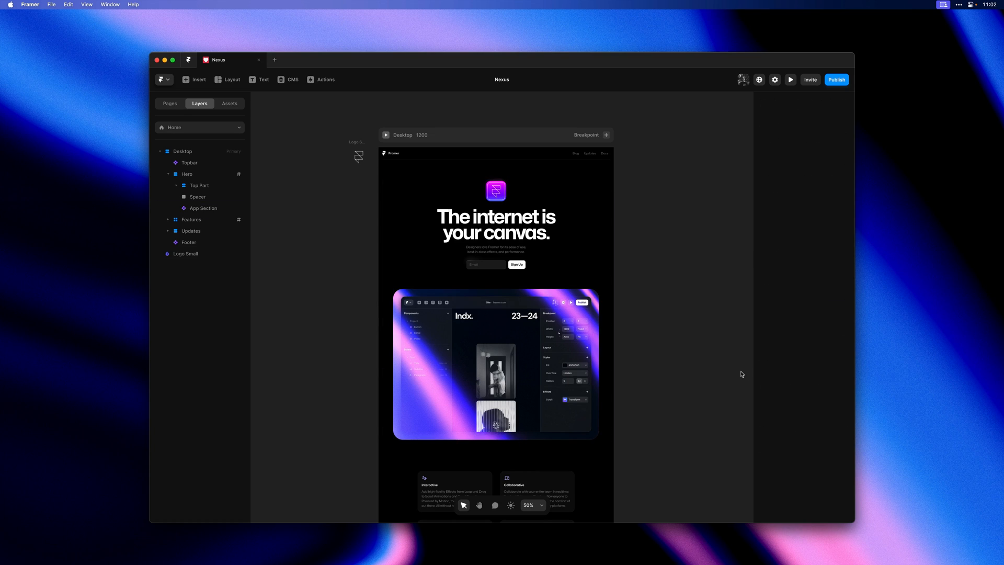
click(791, 79)
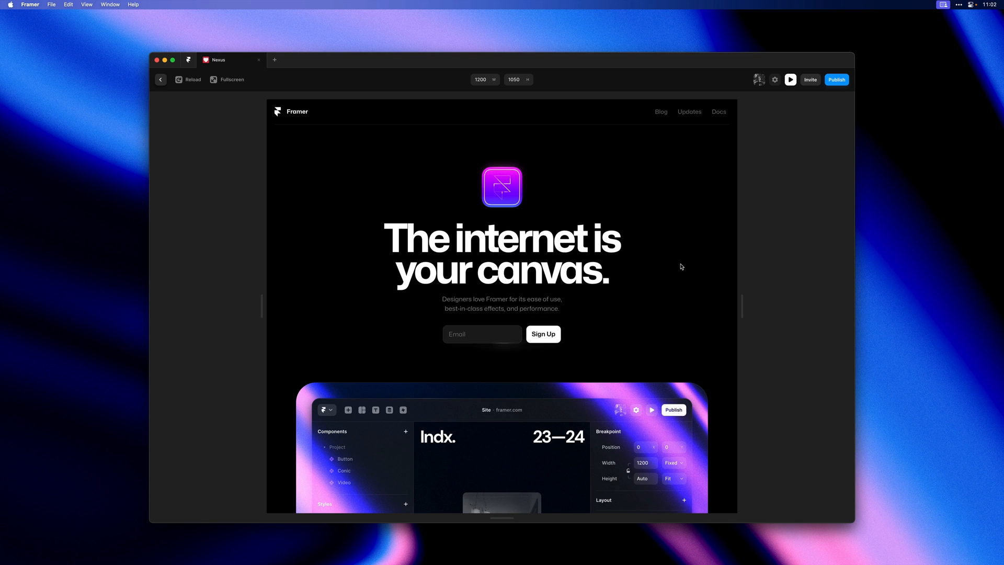
Step: Scroll through the preview to watch the images shift, then return to editing the component
scroll(down, 3)
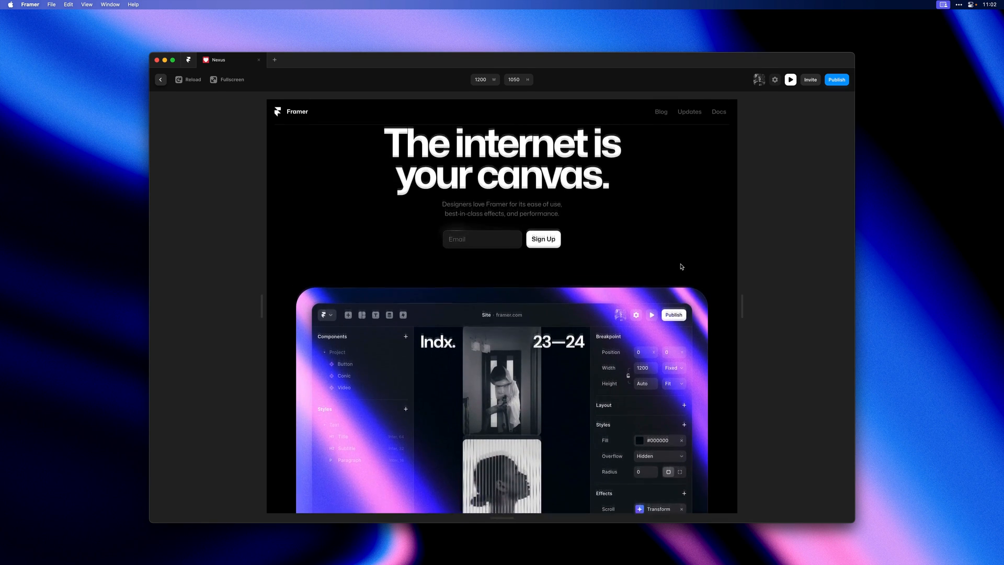
scroll(down, 3)
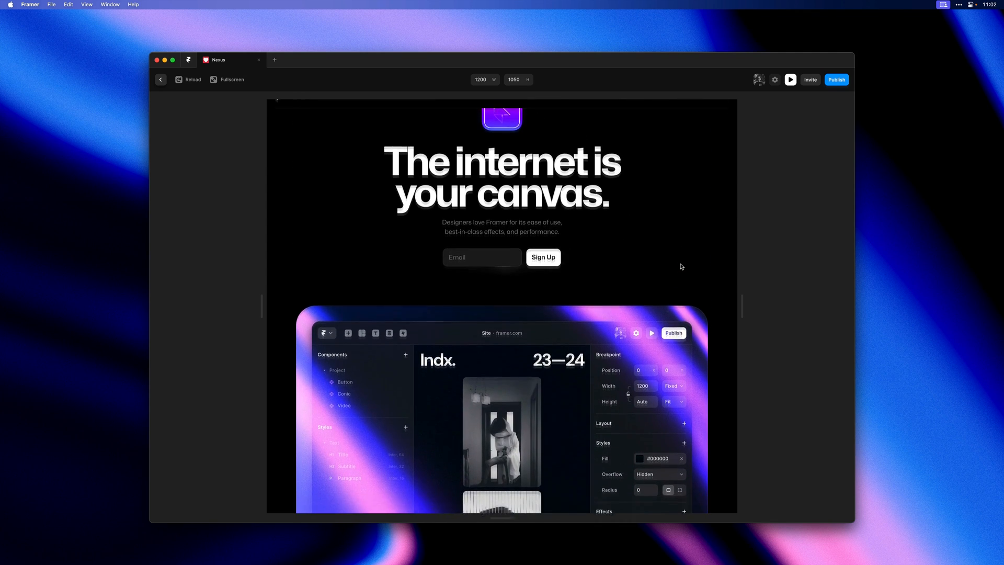
scroll(down, 3)
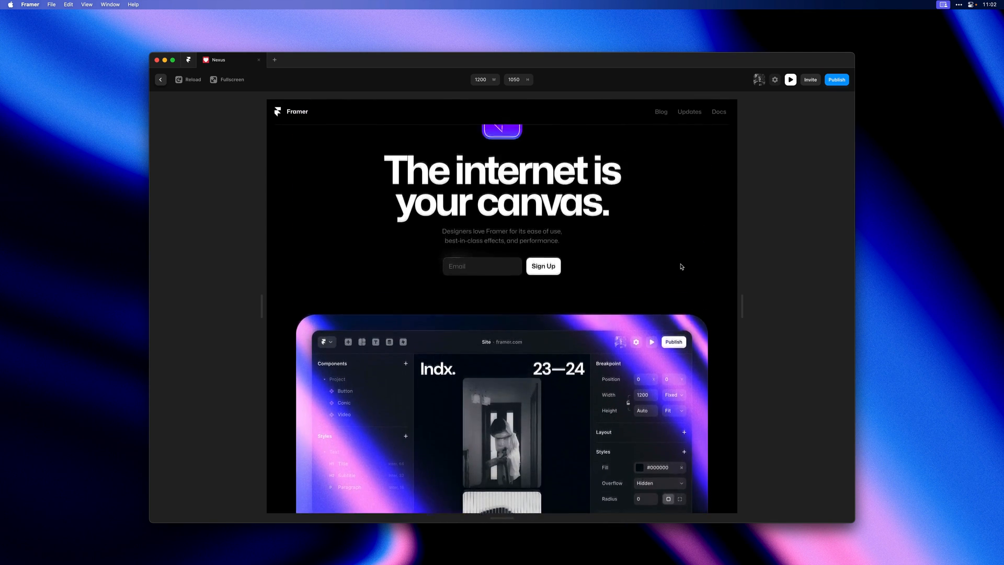
click(161, 79)
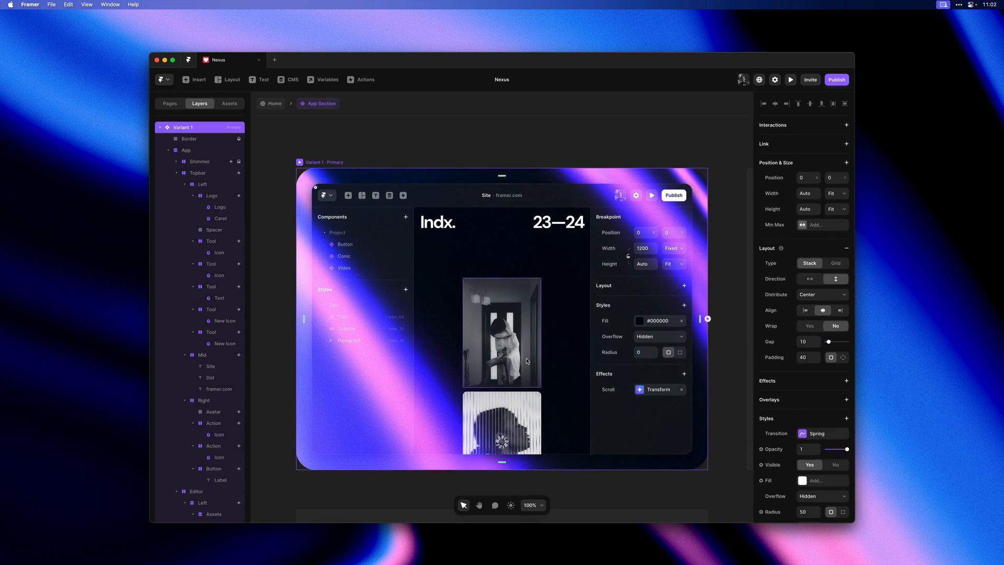
Step: Give Image 1 a layer-in-view scroll transform starting from opacity 0.5 and scale 0.5
click(501, 334)
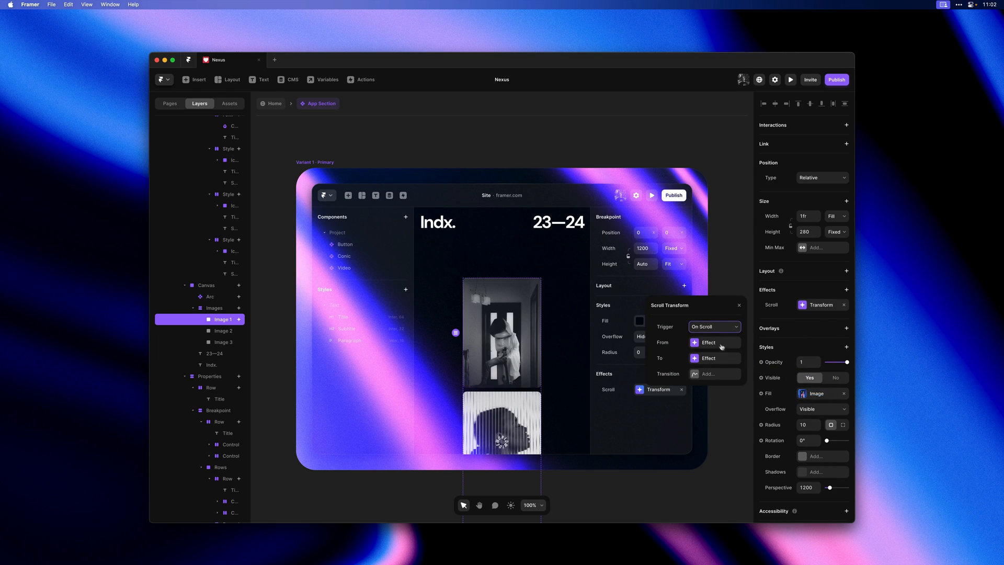
click(713, 326)
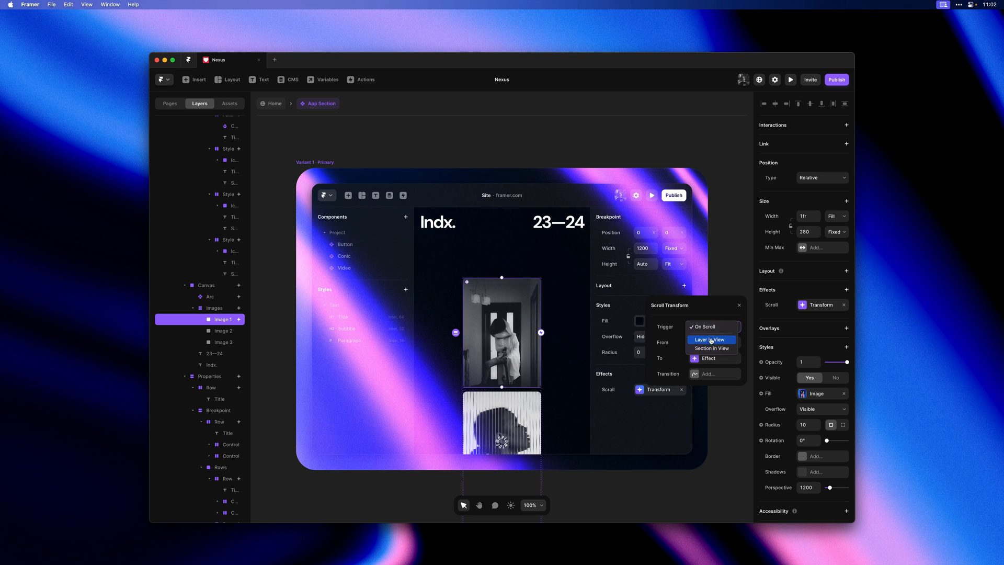
click(711, 339)
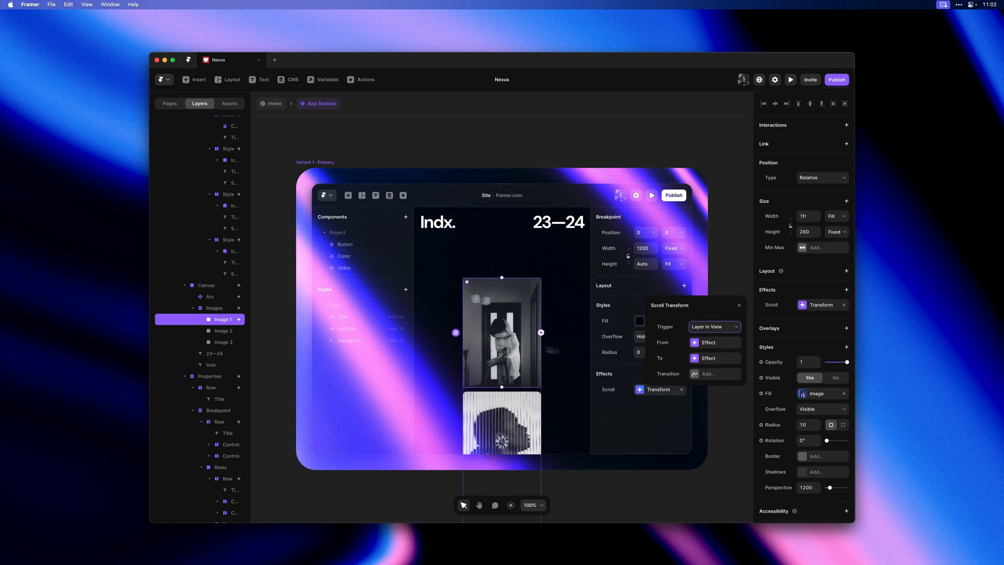
click(709, 342)
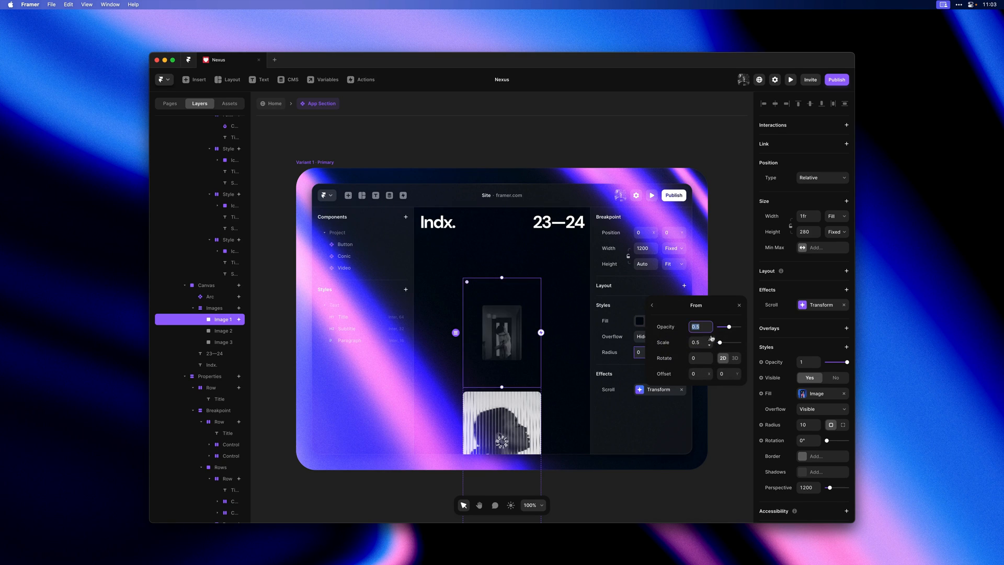
click(652, 306)
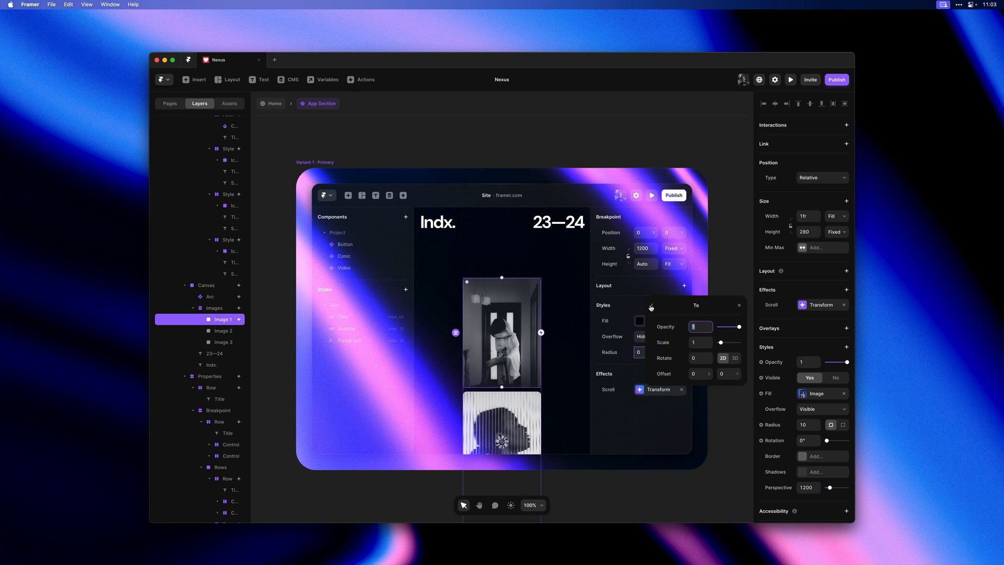
click(650, 308)
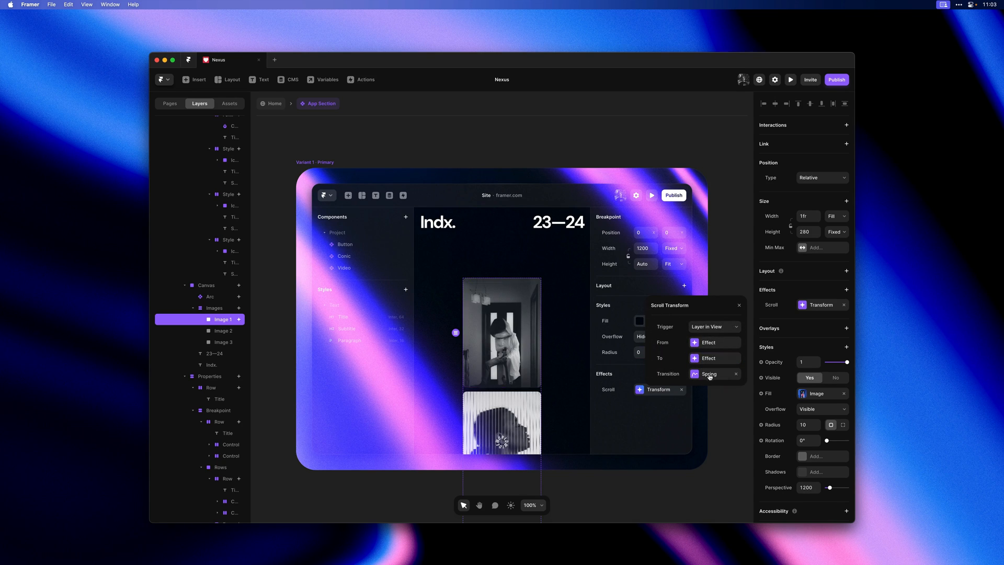
Step: Set its transition to Spring 400/30, then act on Image 2 from its context menu
click(709, 373)
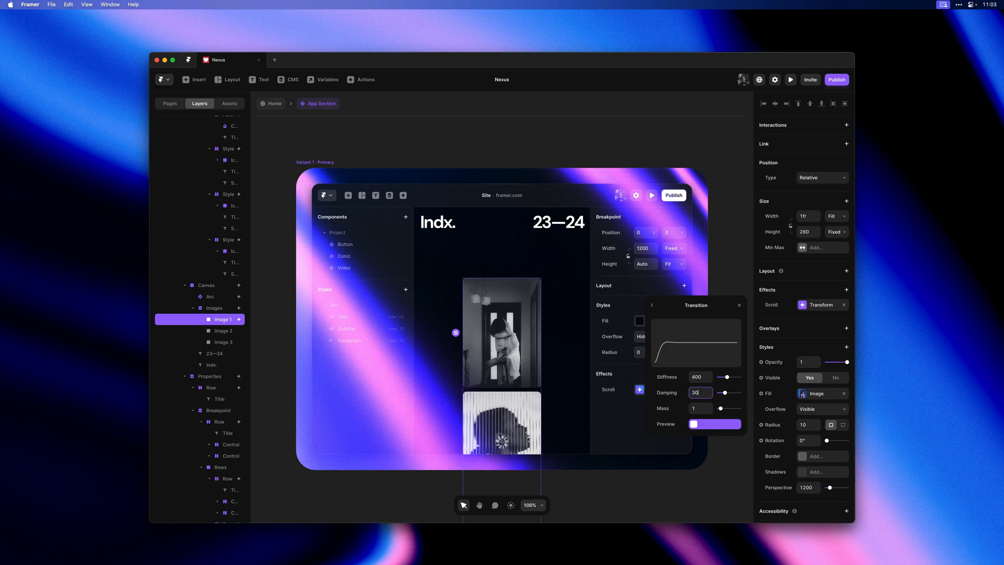
click(738, 305)
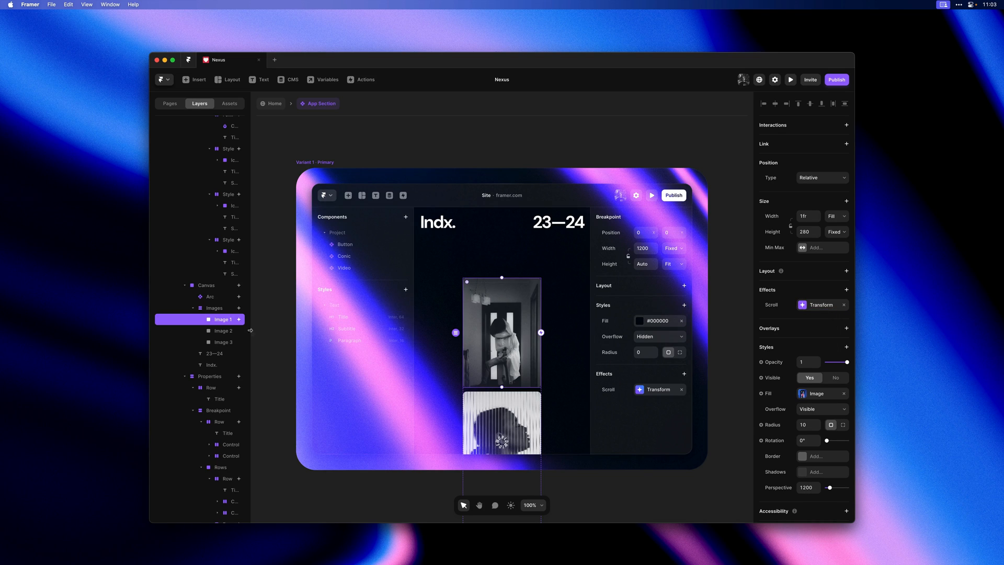
right_click(223, 330)
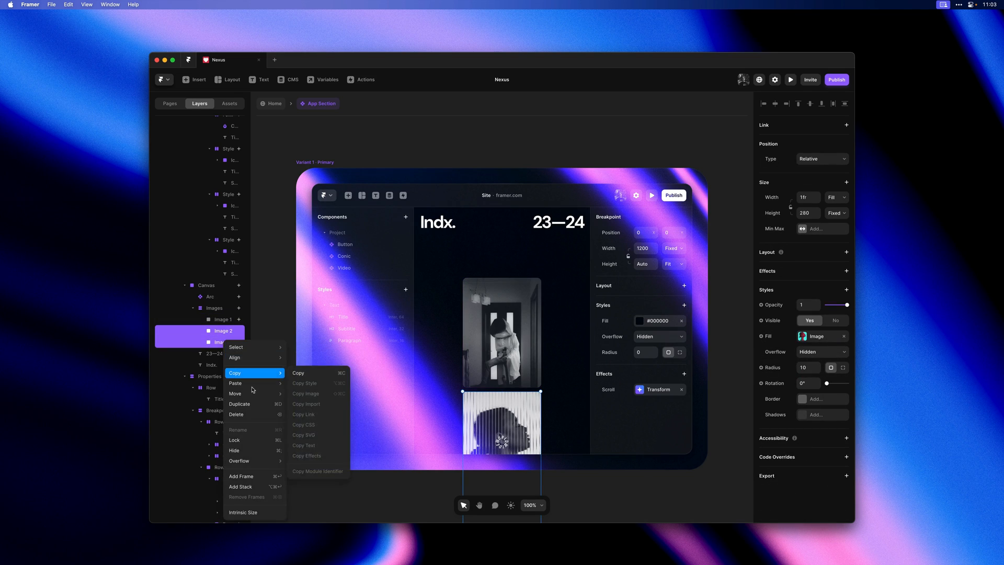
click(240, 404)
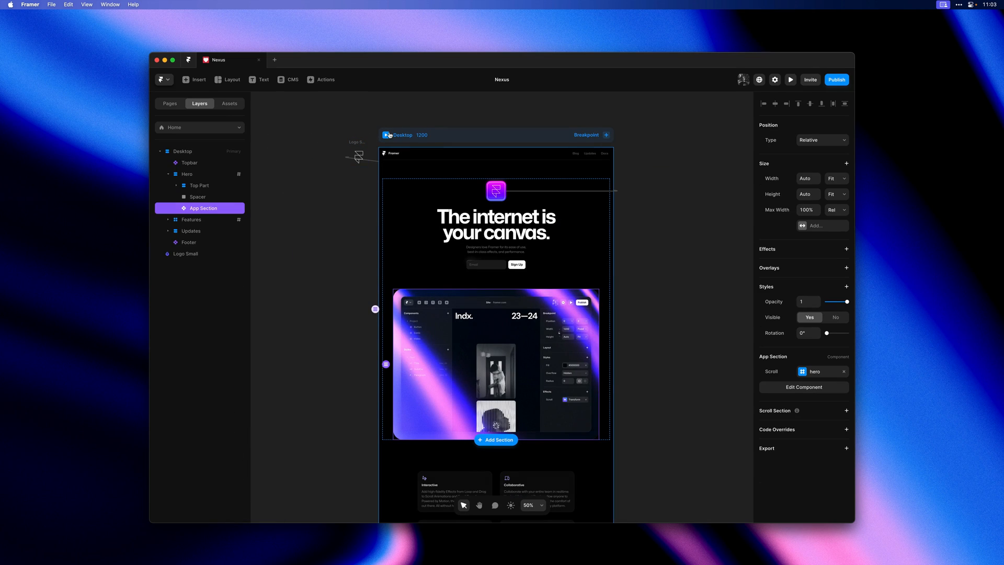
Step: Open the Desktop breakpoint's live site preview from the Home canvas
click(791, 79)
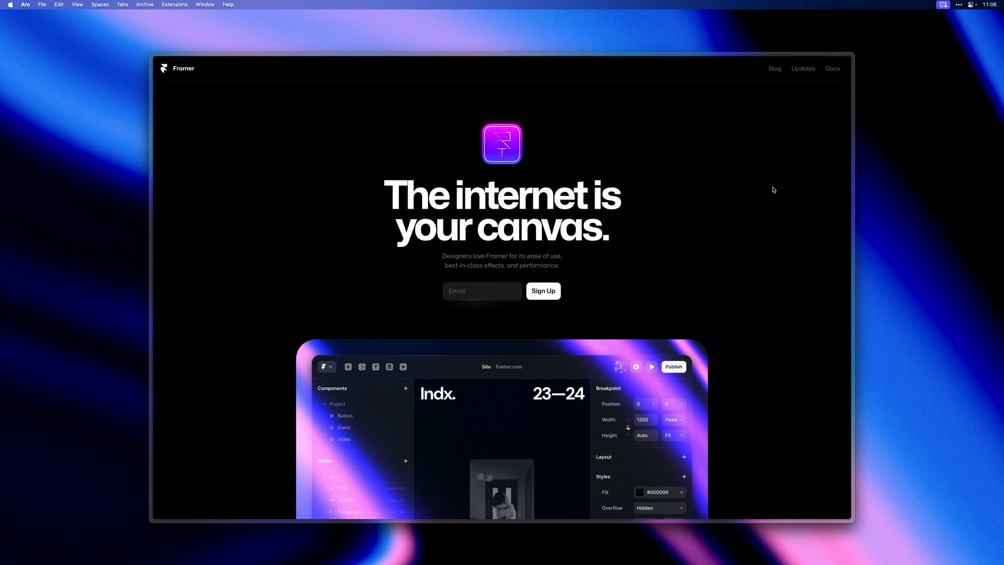
scroll(down, 3)
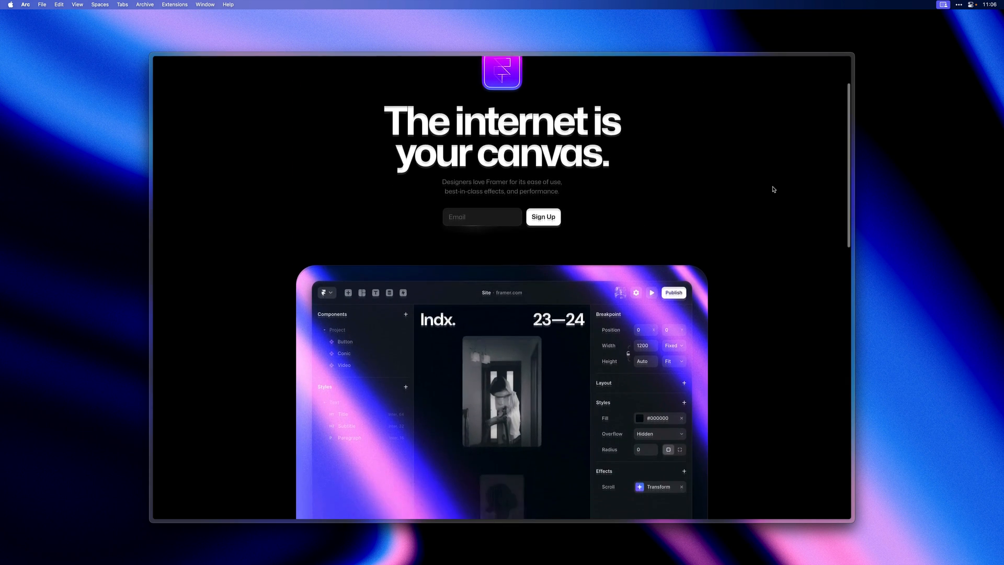
scroll(down, 3)
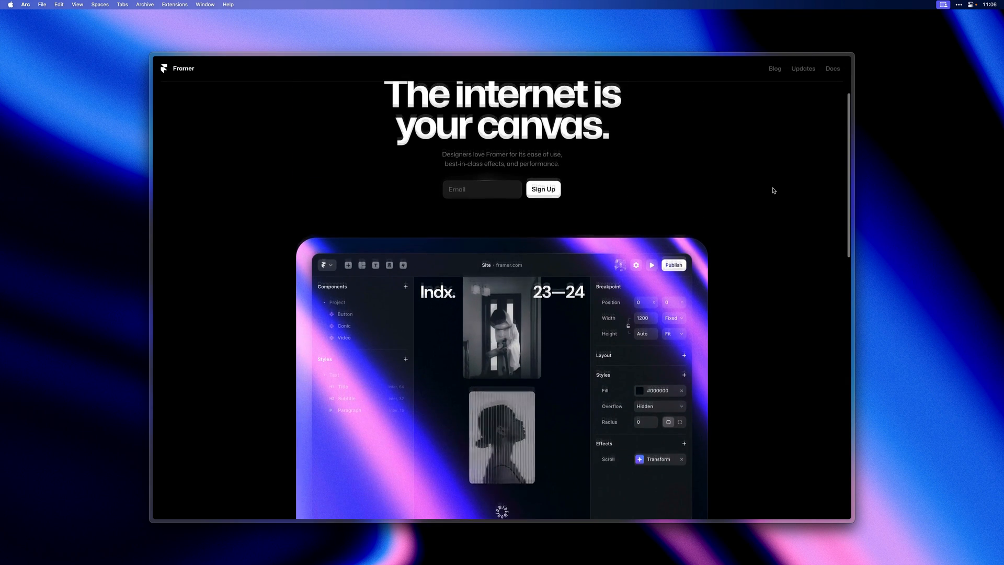
scroll(down, 3)
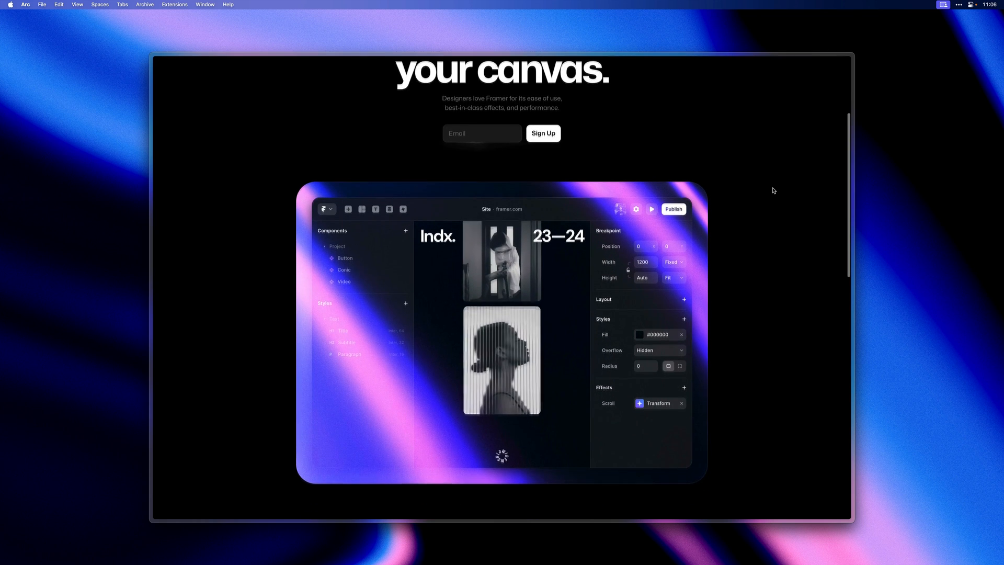